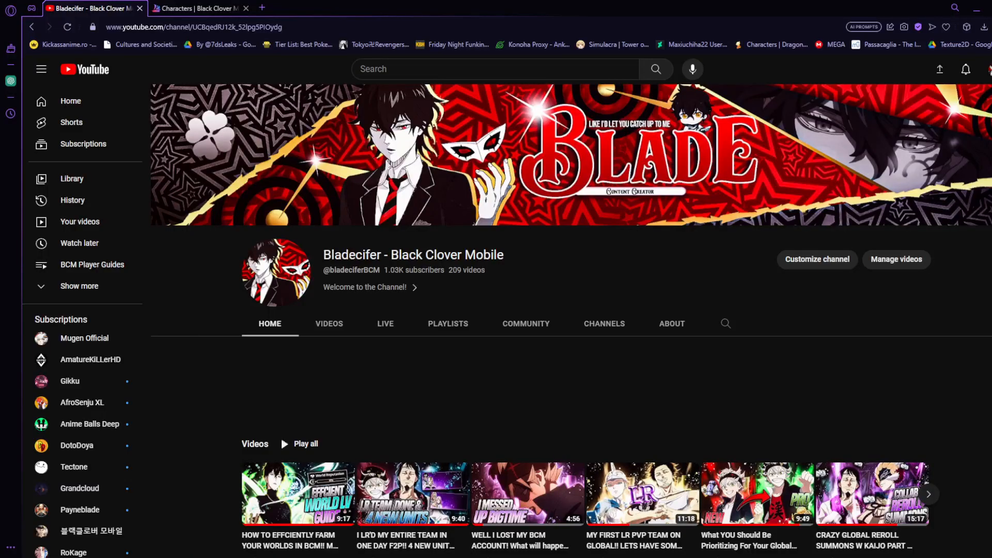
# - Switch to the Prydwen.gg tab showing the 8 filtered Black Clover Mobile characters
pyautogui.scroll(-3)
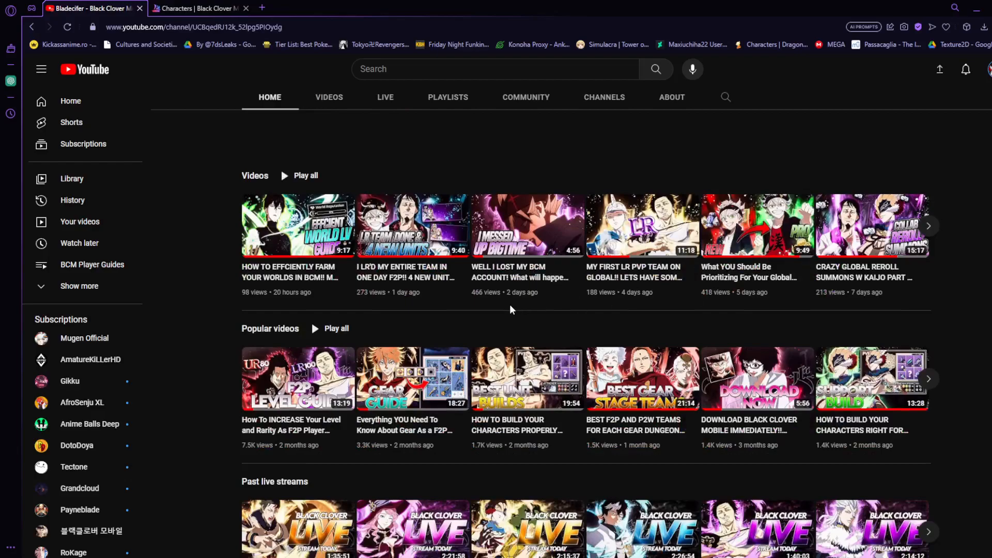
pyautogui.moveTo(753, 303)
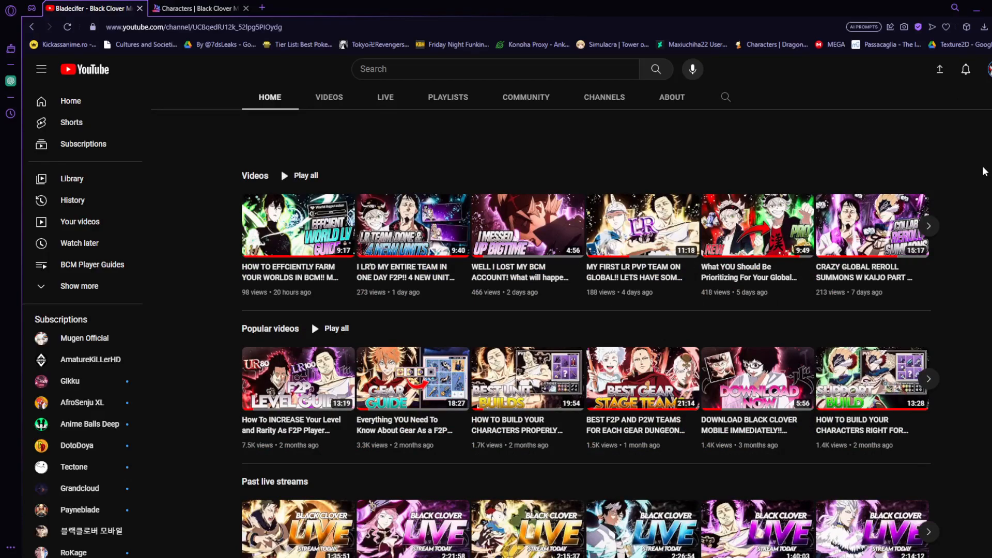
pyautogui.moveTo(962, 229)
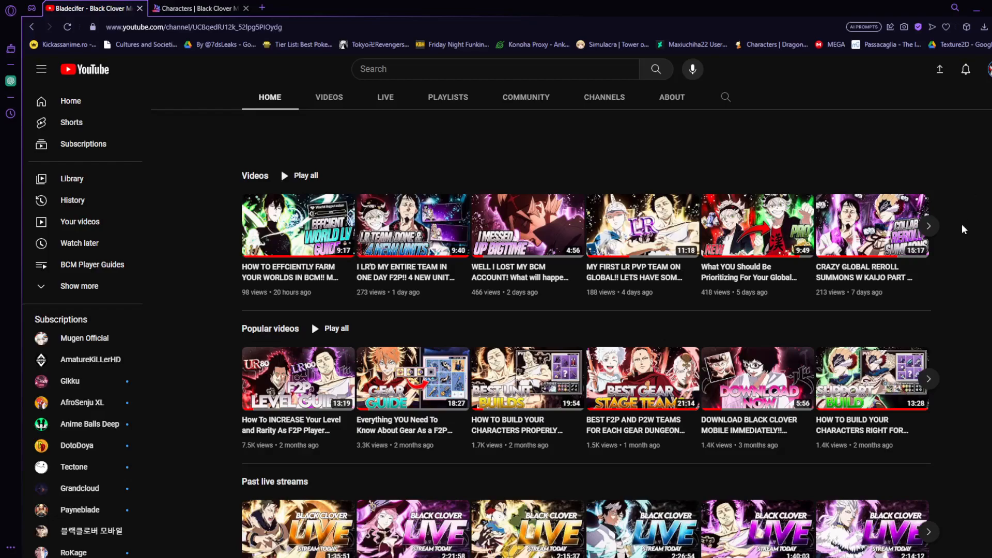
pyautogui.moveTo(412, 225)
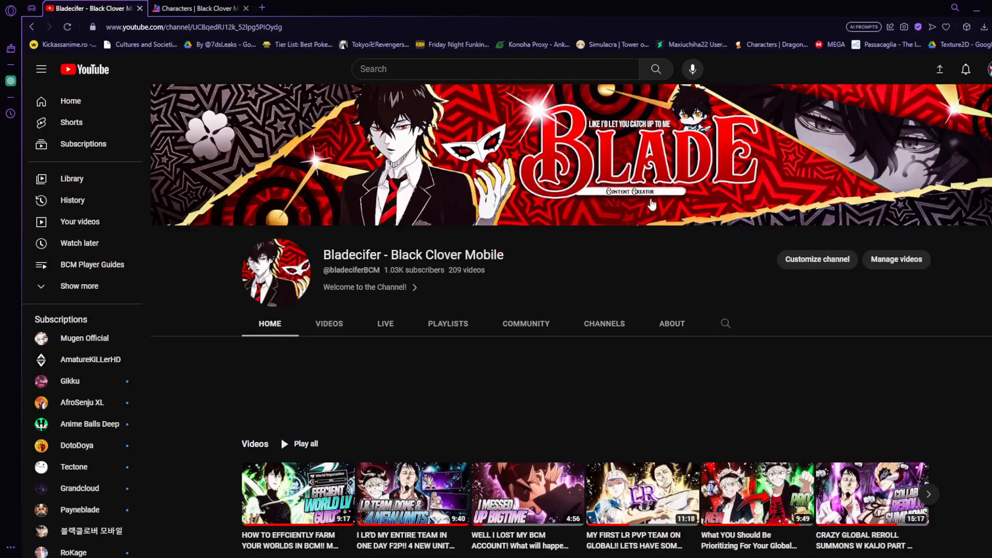
pyautogui.moveTo(639, 233)
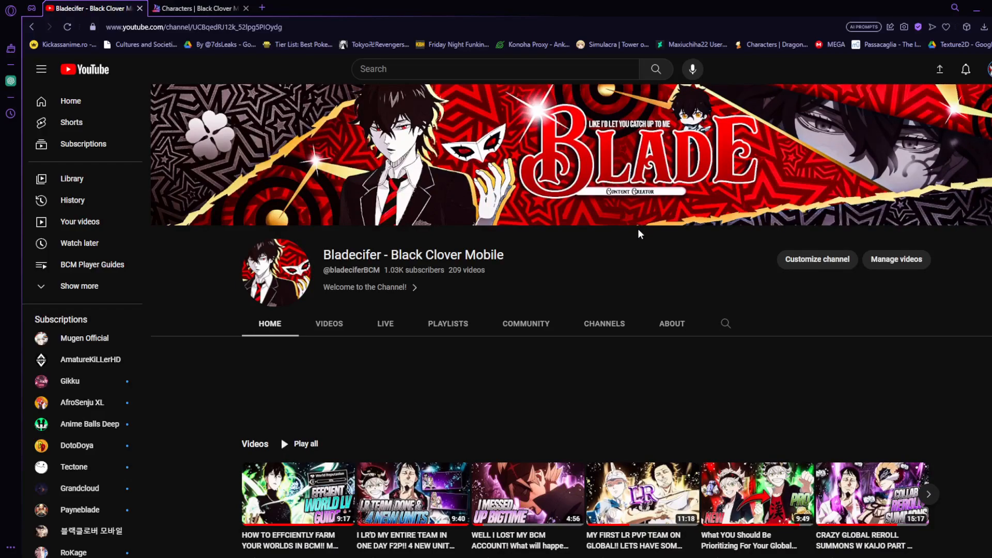
pyautogui.moveTo(429, 292)
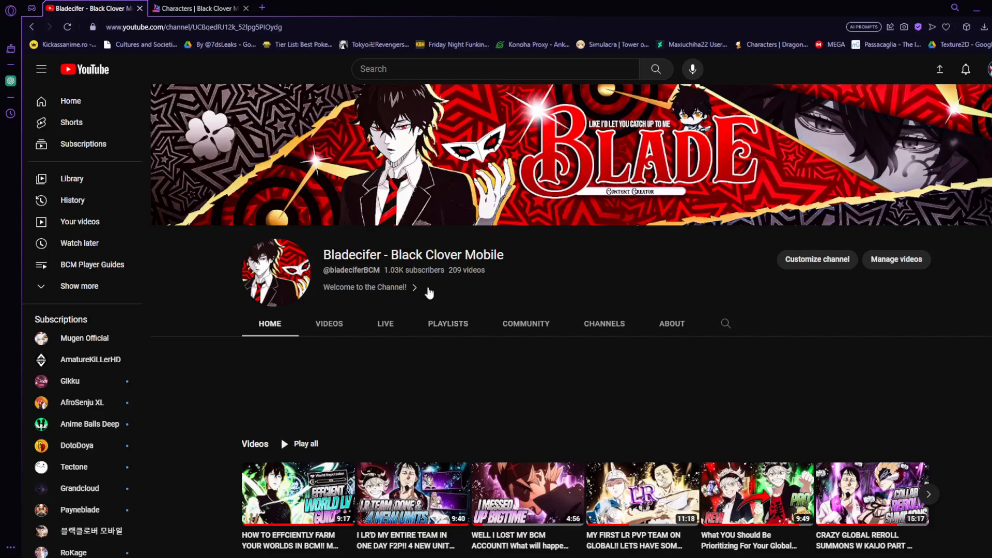
pyautogui.moveTo(449, 305)
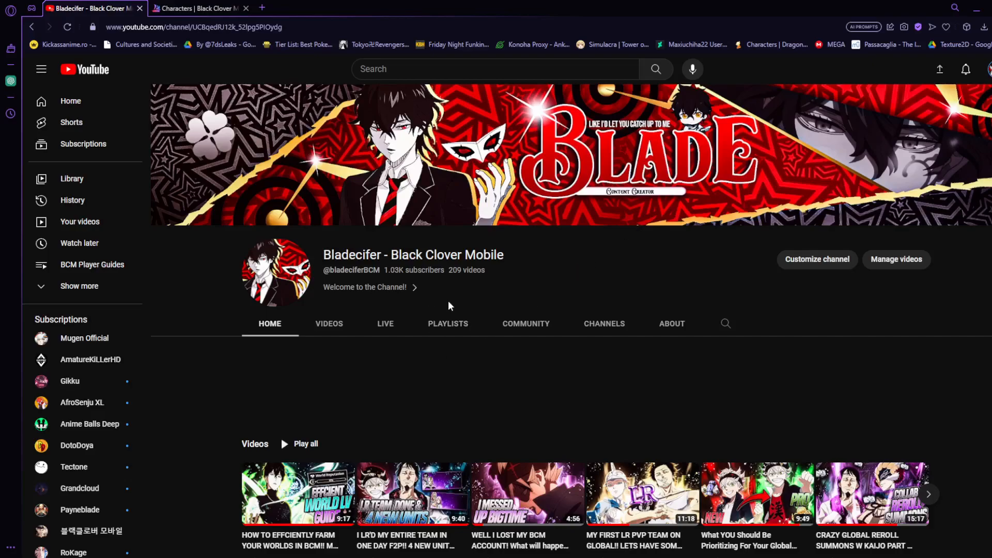
pyautogui.moveTo(457, 304)
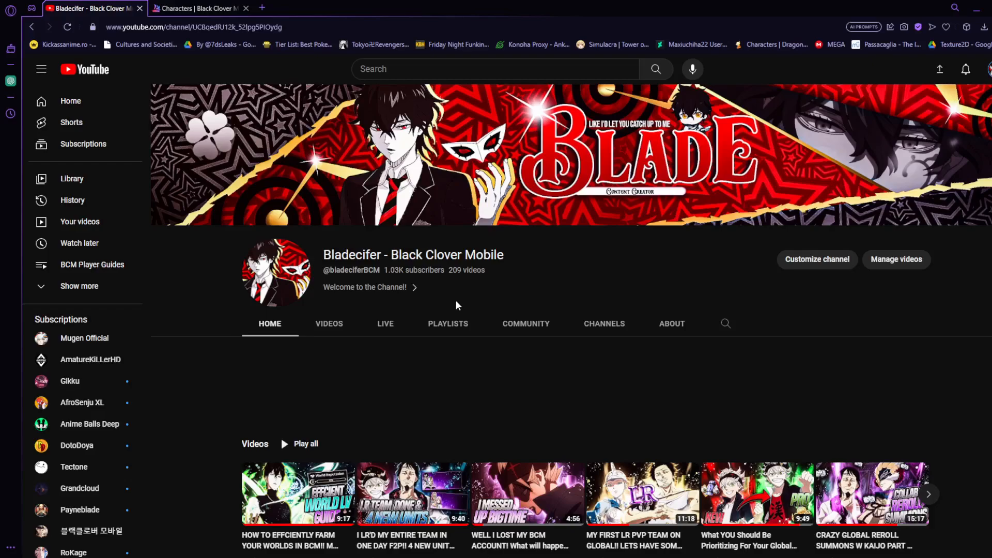
pyautogui.moveTo(465, 294)
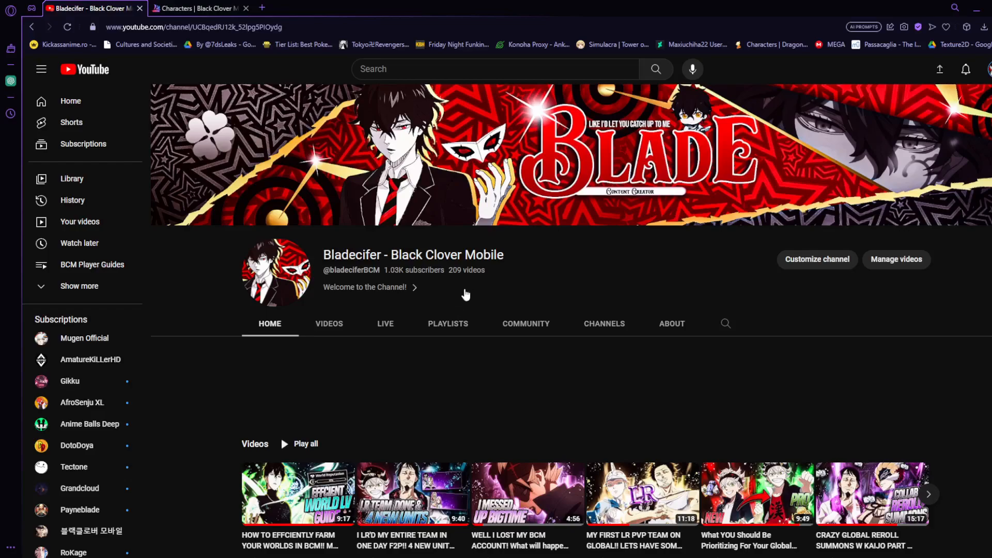
pyautogui.moveTo(459, 292)
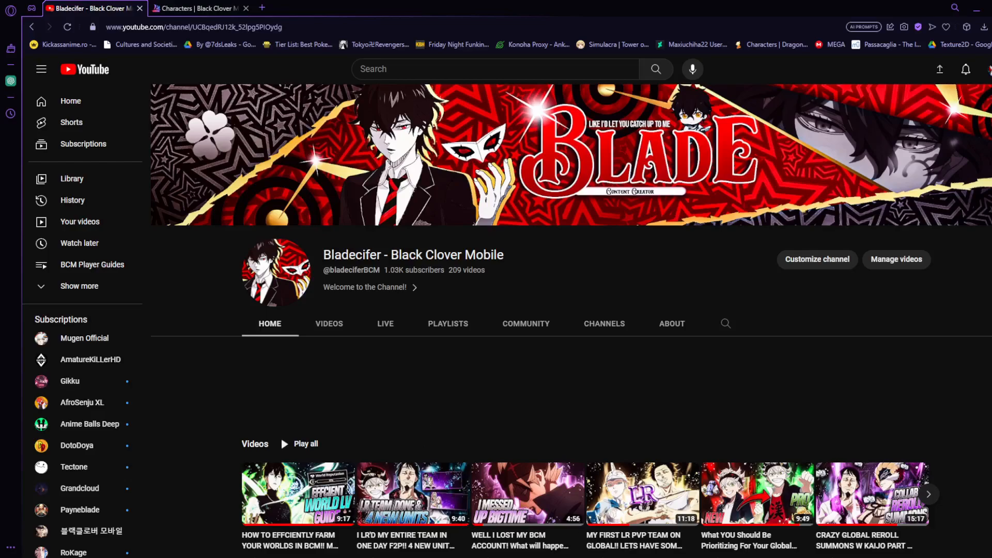
pyautogui.click(196, 8)
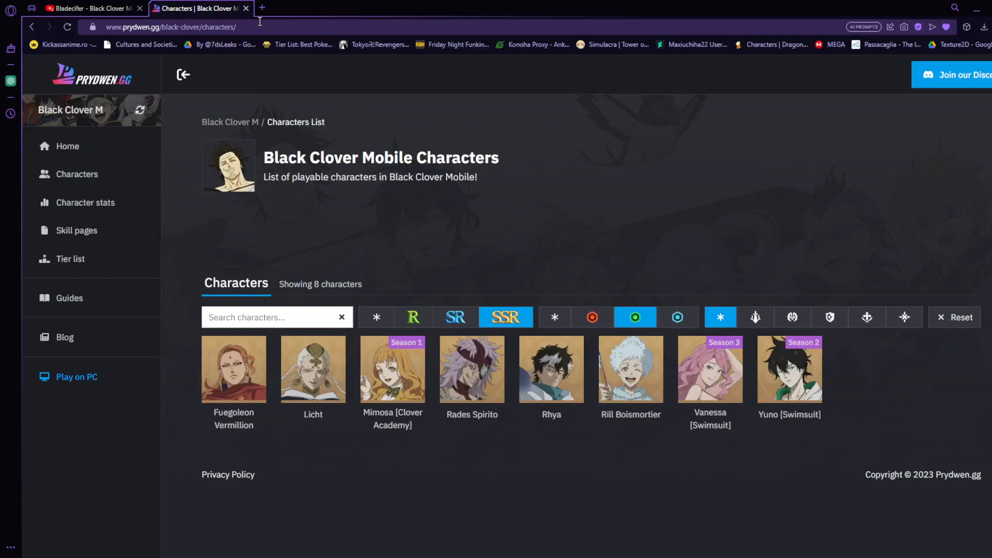
# - Open Licht's page and scroll his profile and skills down to United Attack and passives
pyautogui.click(313, 369)
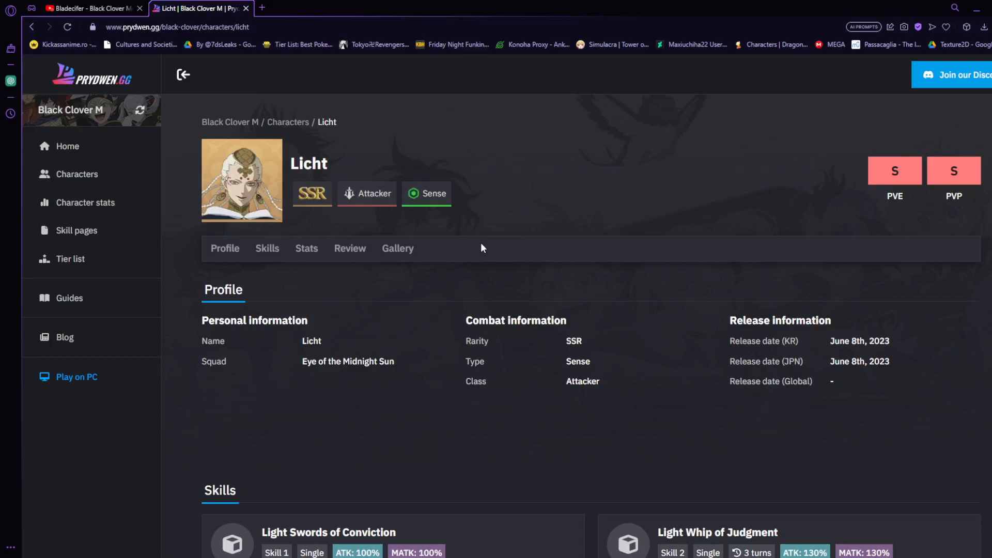
pyautogui.scroll(-3)
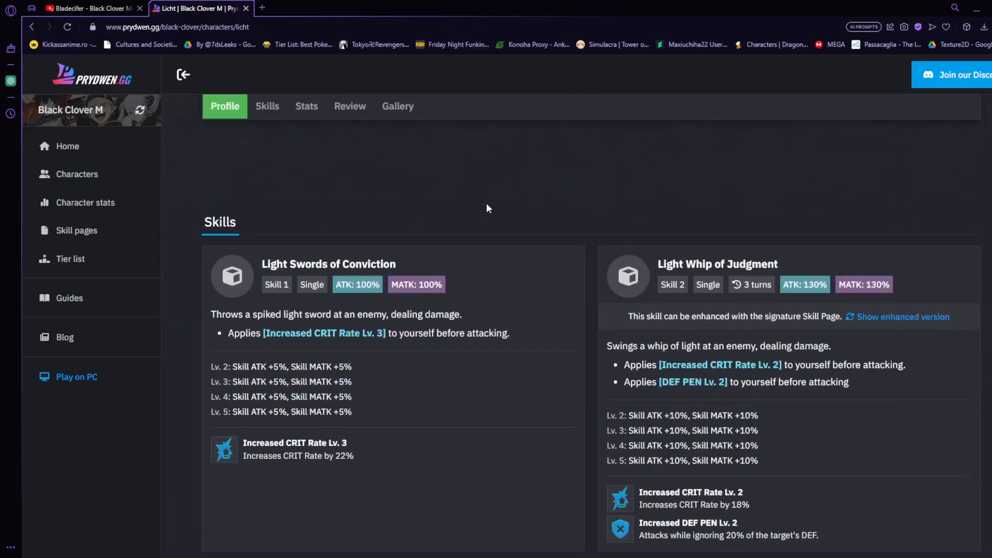
pyautogui.moveTo(454, 289)
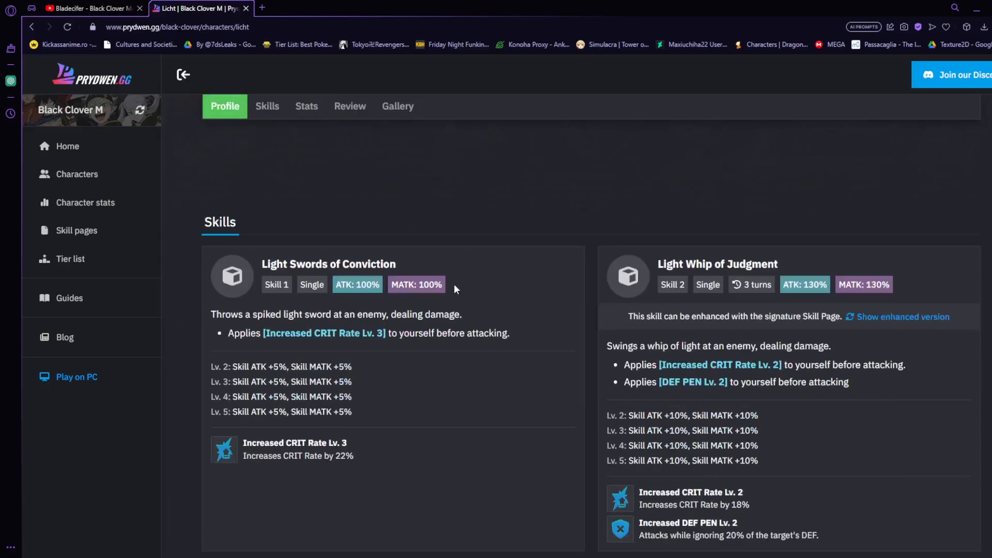
pyautogui.moveTo(506, 203)
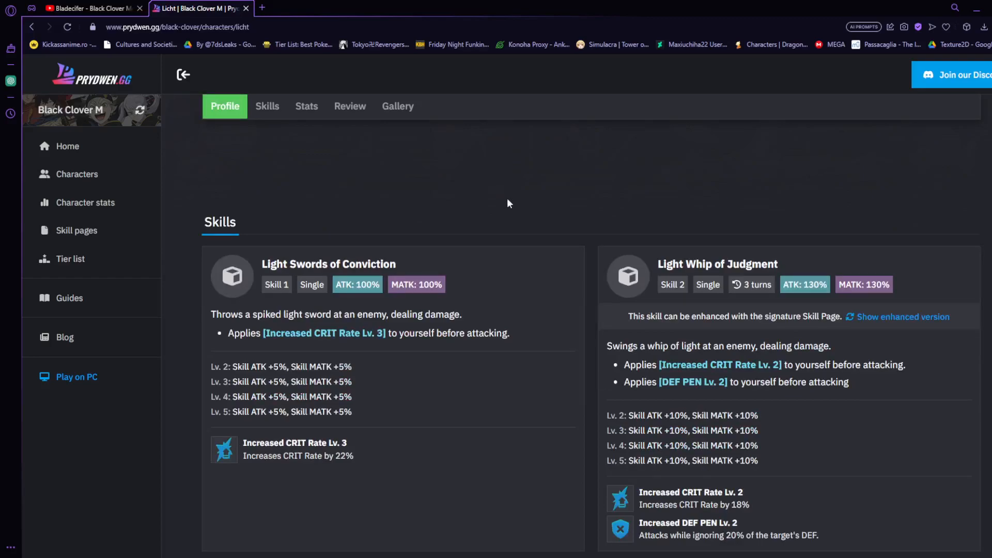
pyautogui.scroll(-3)
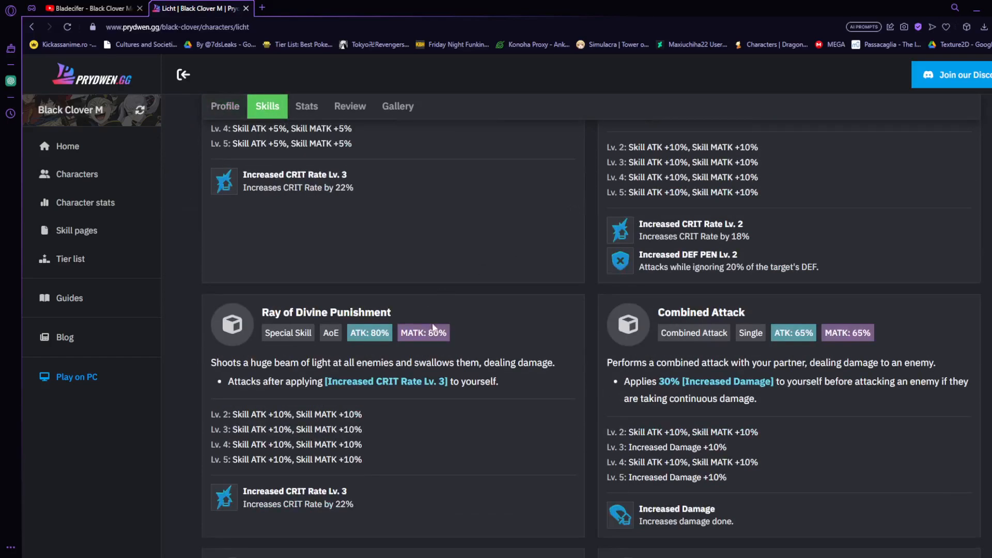
pyautogui.scroll(-3)
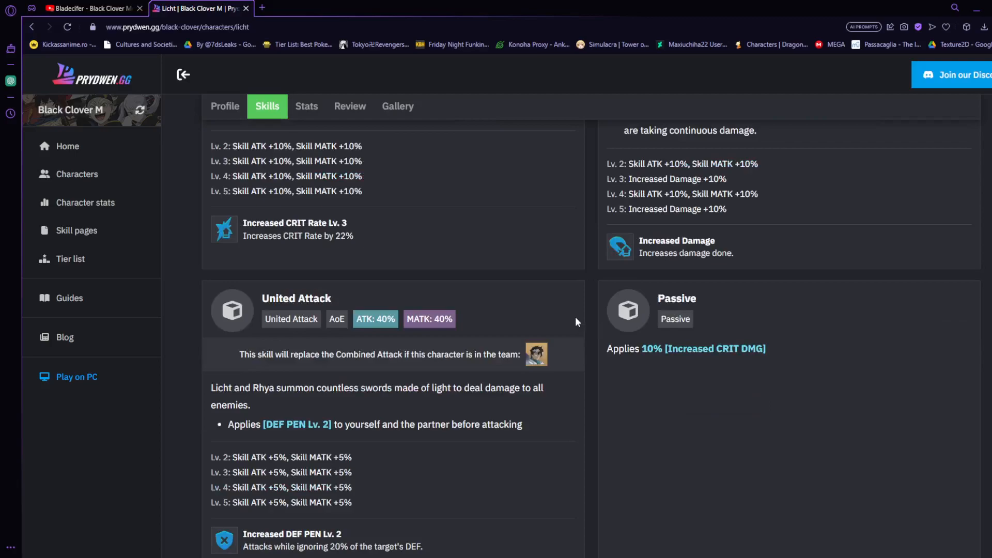
pyautogui.scroll(-3)
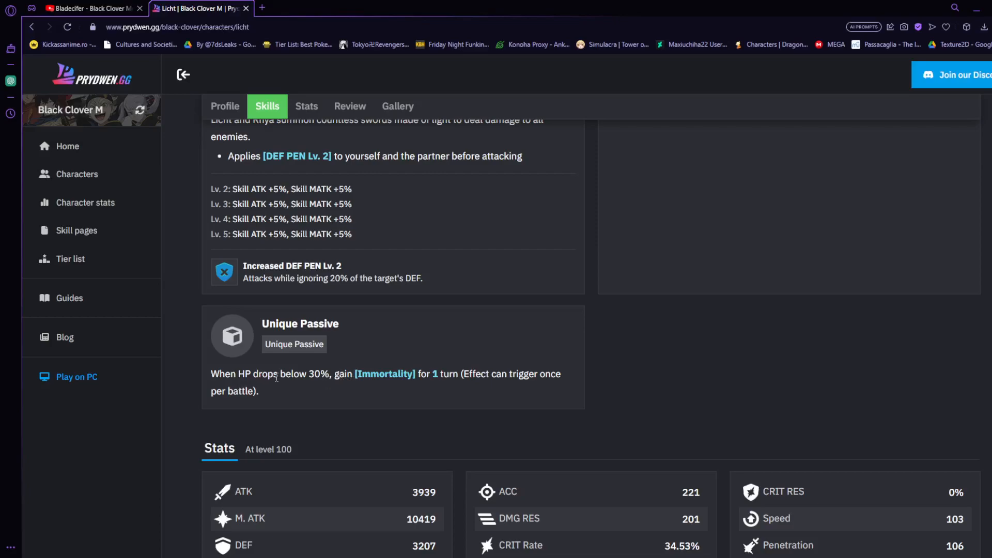
pyautogui.scroll(-3)
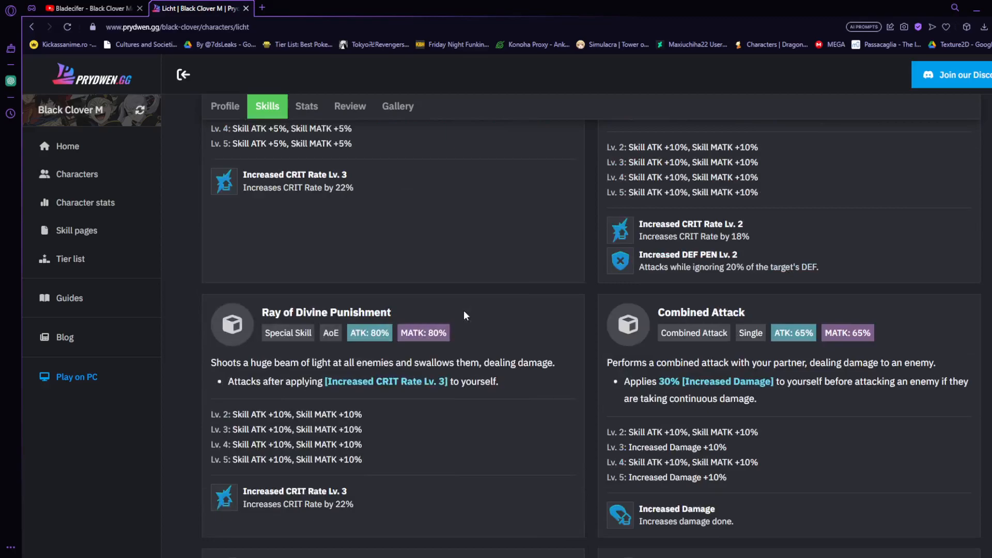
pyautogui.scroll(-3)
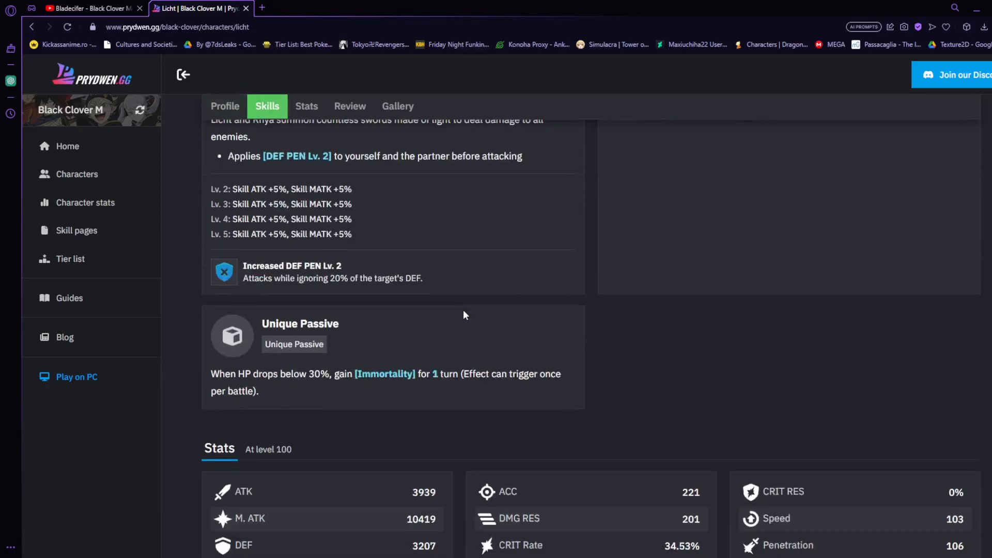
pyautogui.moveTo(430, 335)
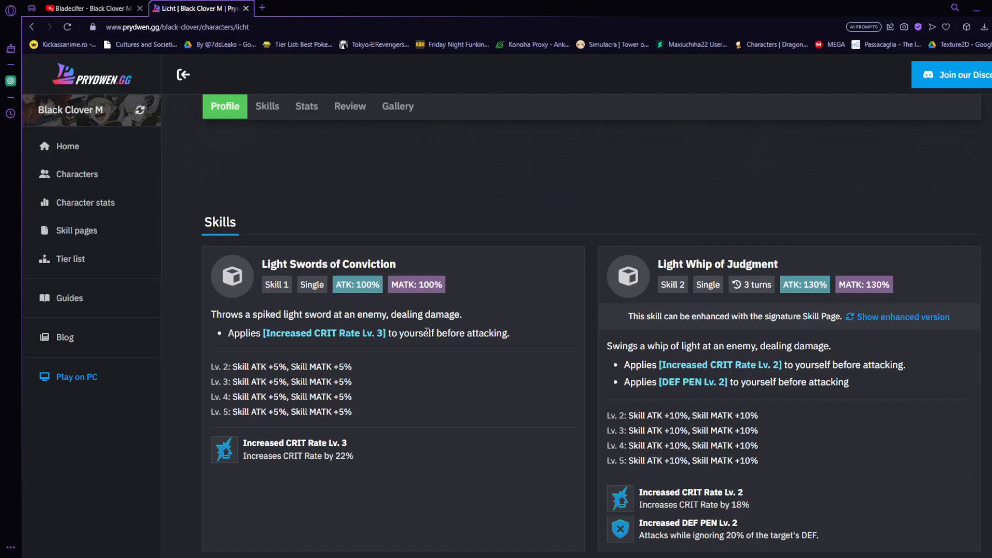
pyautogui.scroll(-3)
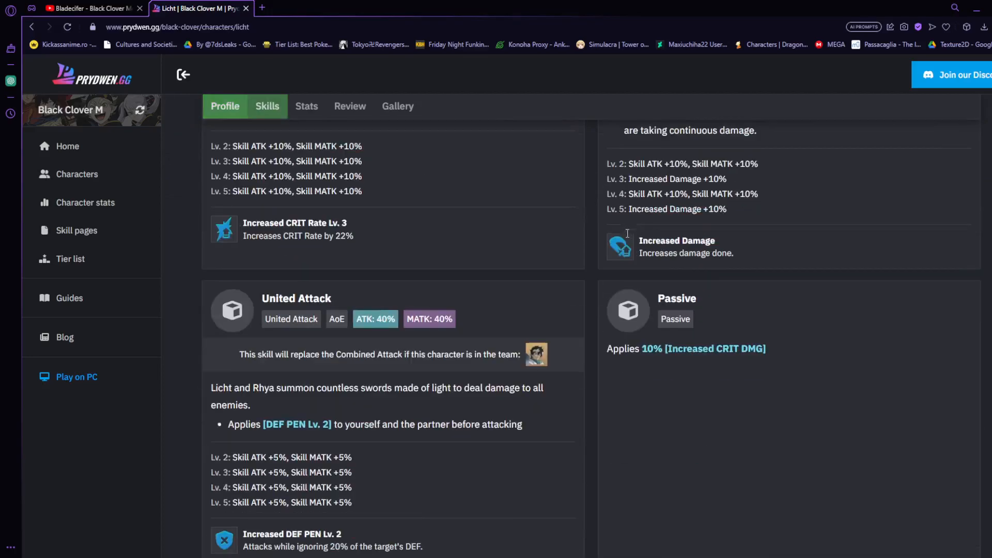
pyautogui.scroll(-3)
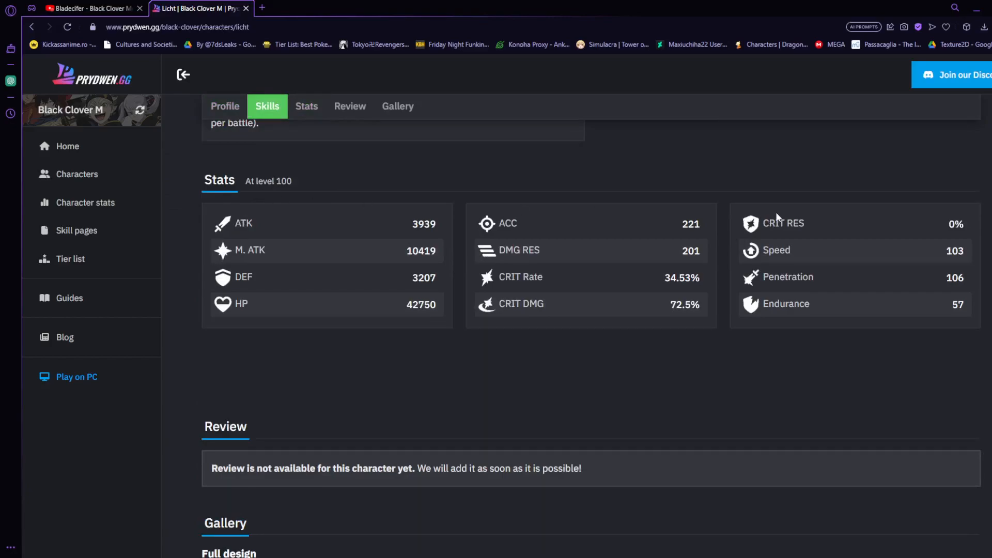
pyautogui.moveTo(634, 291)
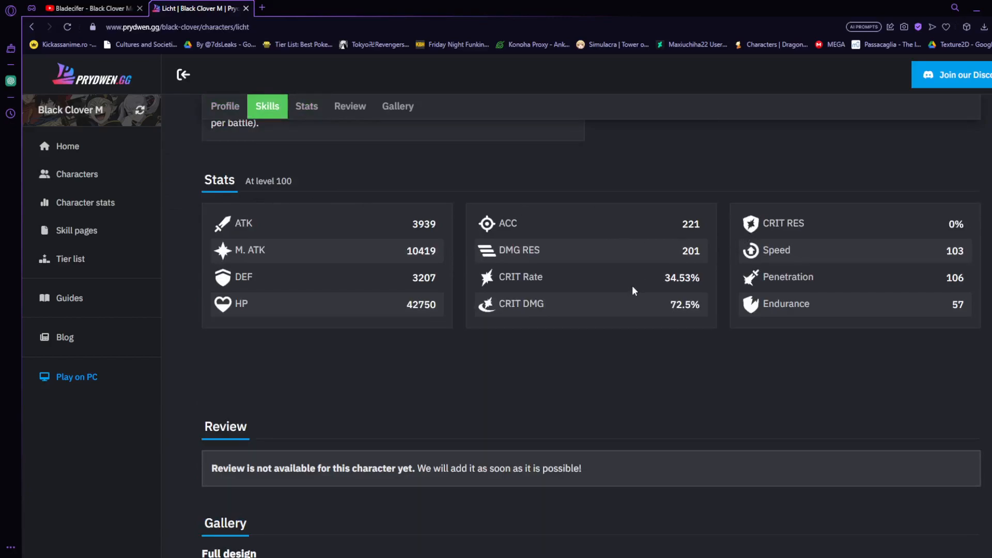
pyautogui.moveTo(673, 308)
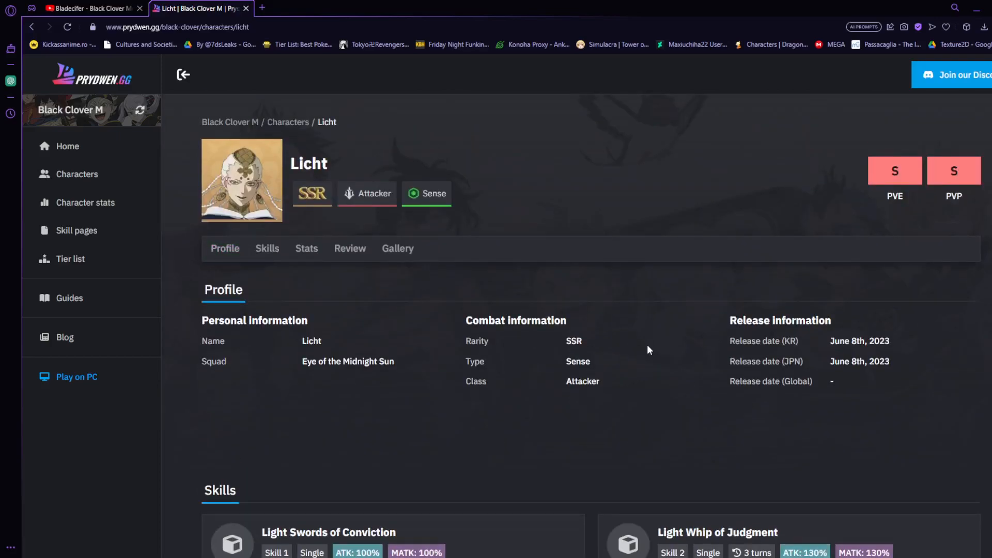
pyautogui.scroll(-3)
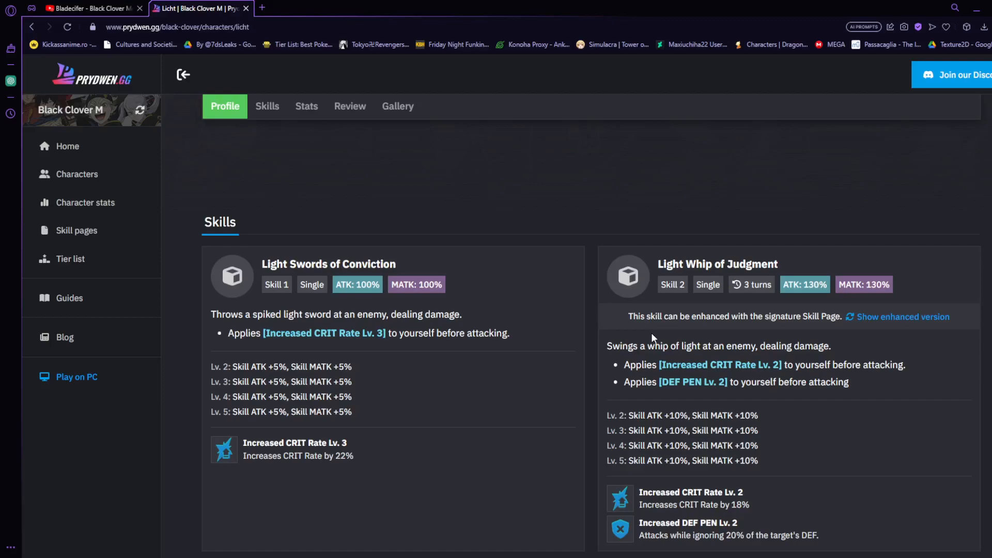
pyautogui.moveTo(876, 319)
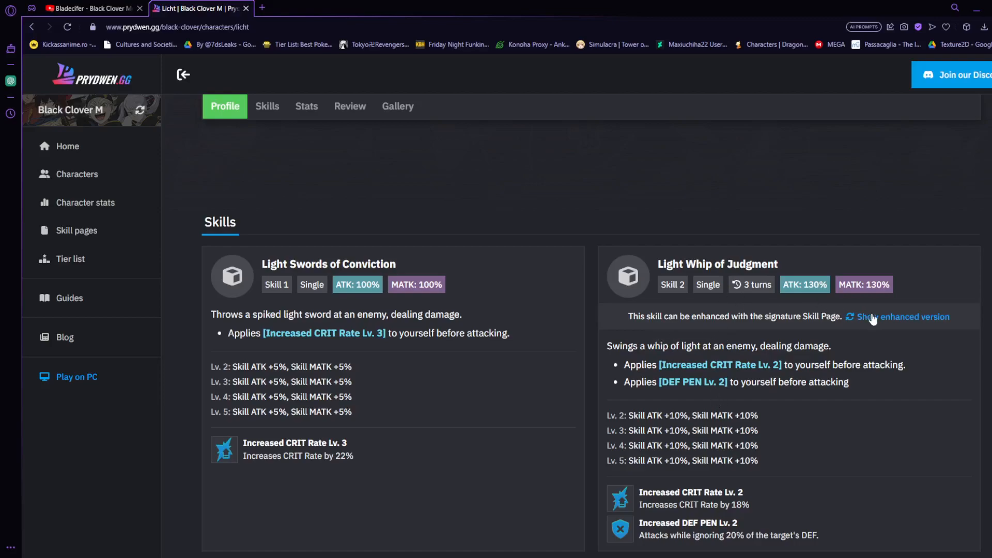
pyautogui.click(908, 317)
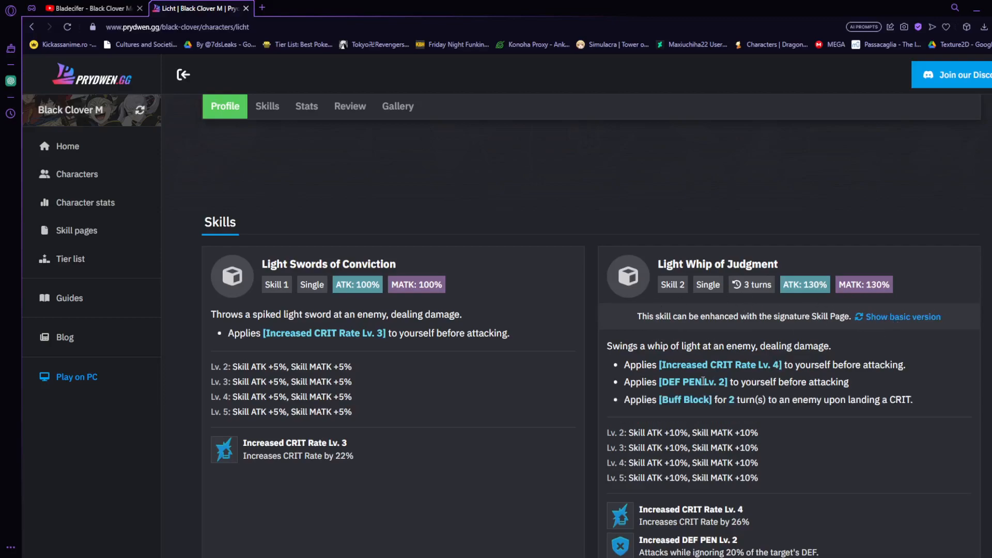
pyautogui.click(903, 316)
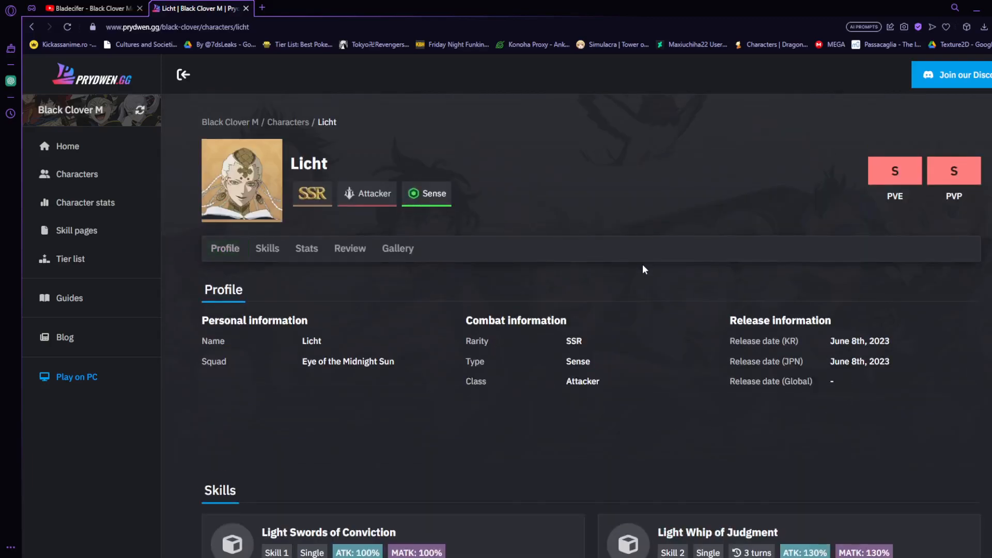
pyautogui.moveTo(674, 311)
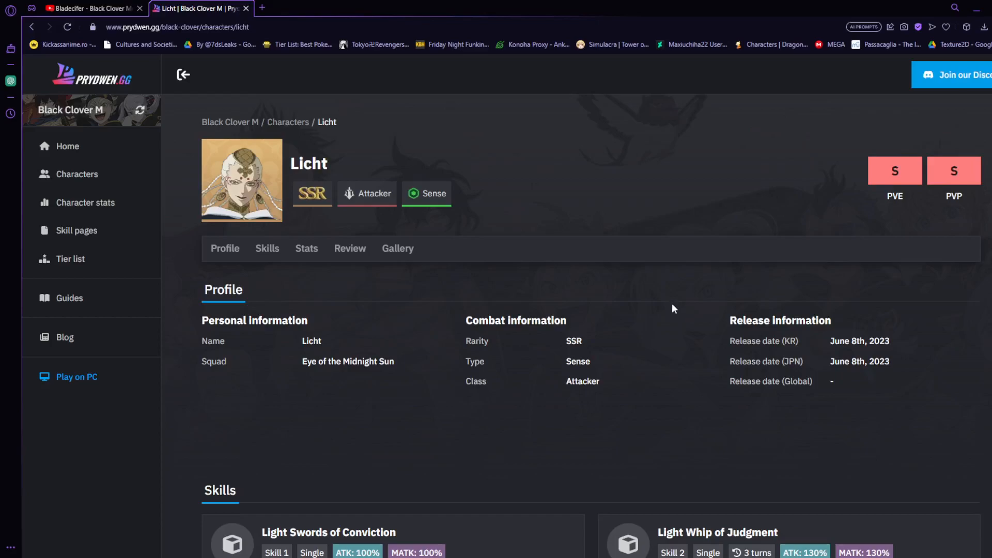
pyautogui.scroll(-3)
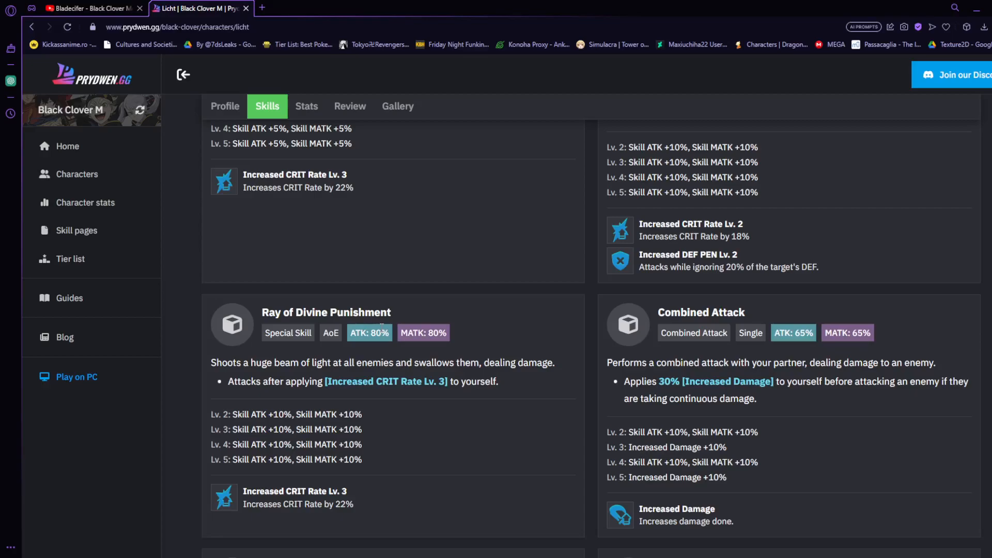
pyautogui.scroll(-3)
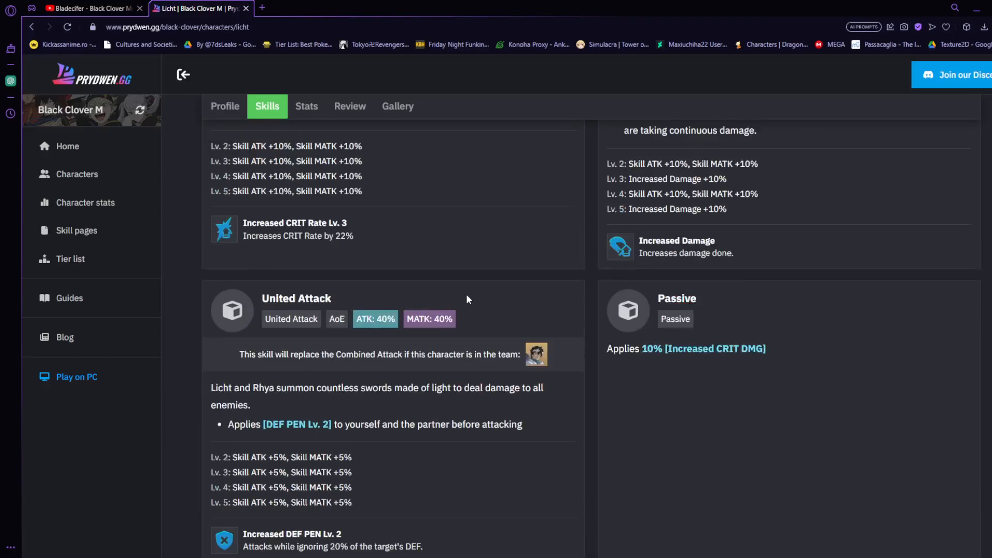
pyautogui.moveTo(457, 320)
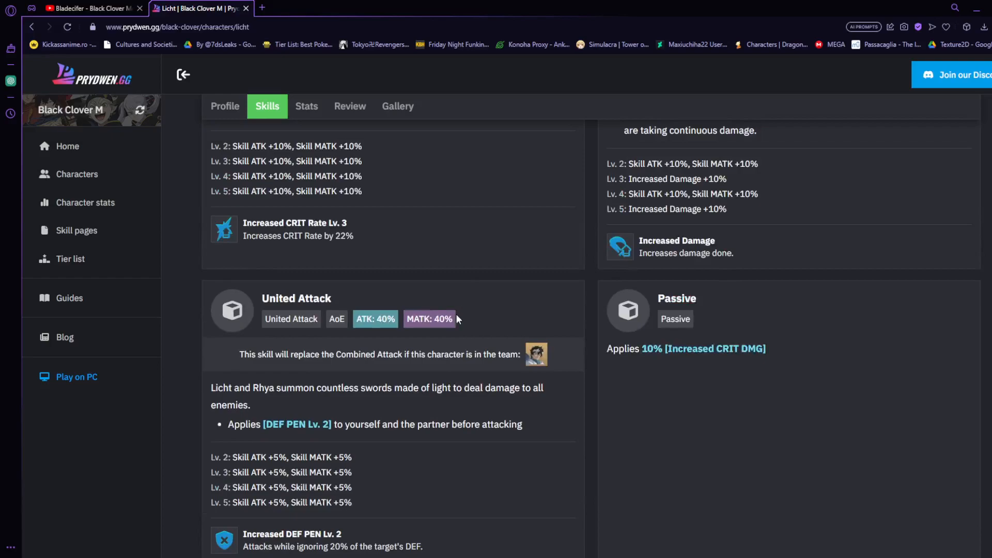
pyautogui.moveTo(453, 378)
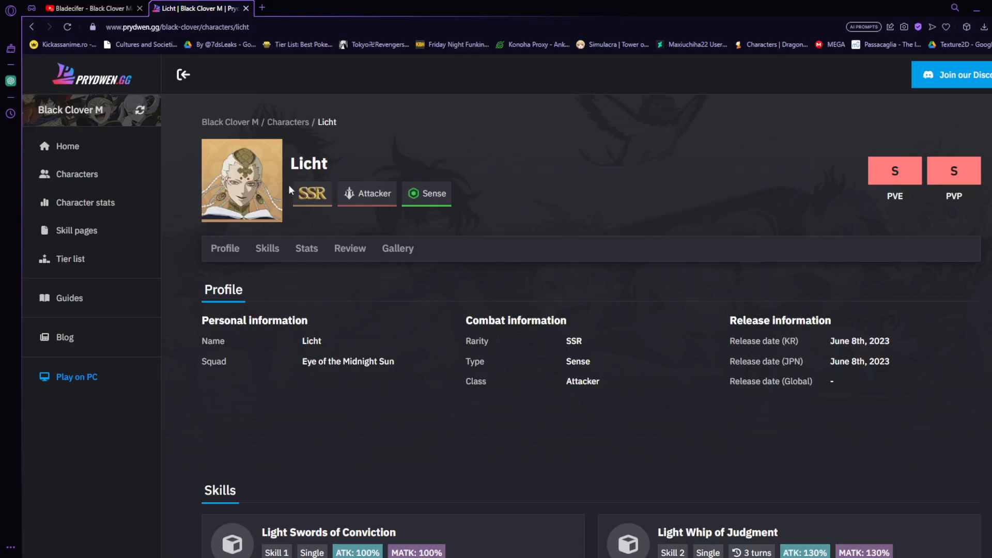
# - Open the Black Clover Mobile tier list and scroll to the S tier with Licht and Rhya
pyautogui.click(70, 259)
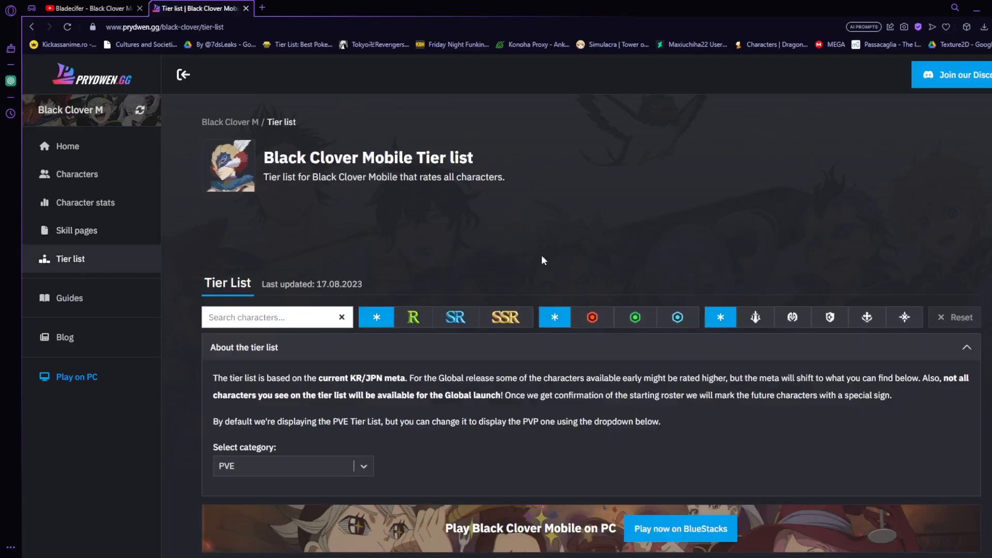
pyautogui.scroll(-3)
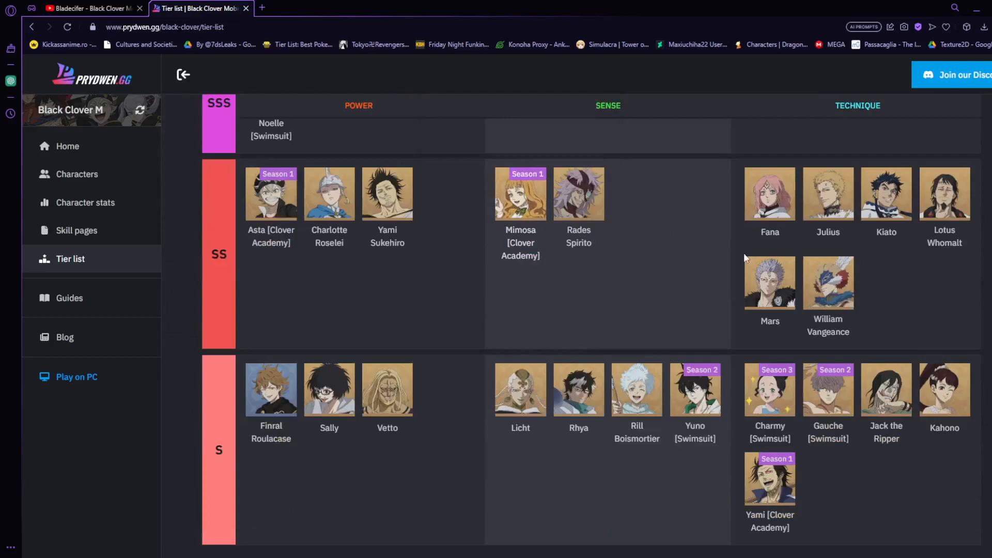
pyautogui.moveTo(564, 310)
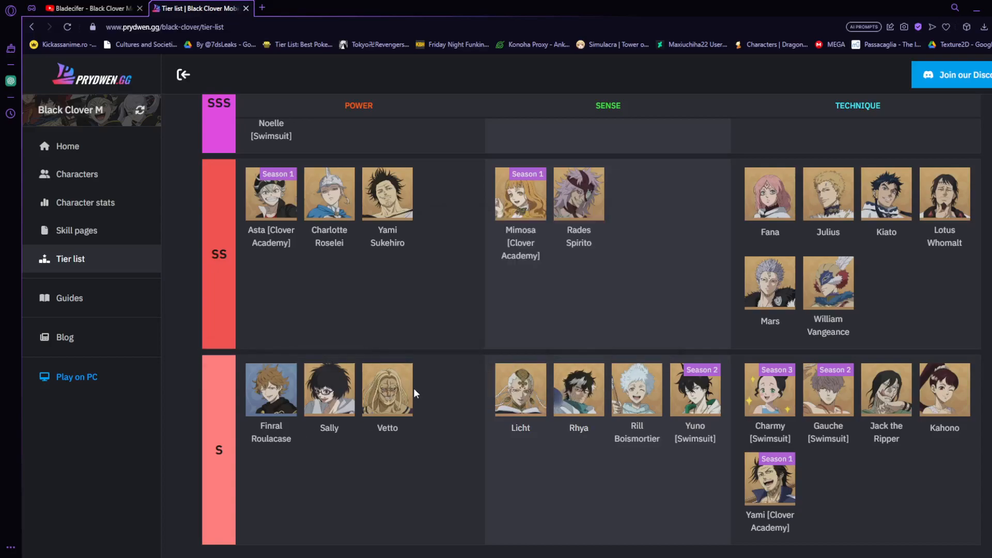
pyautogui.moveTo(638, 287)
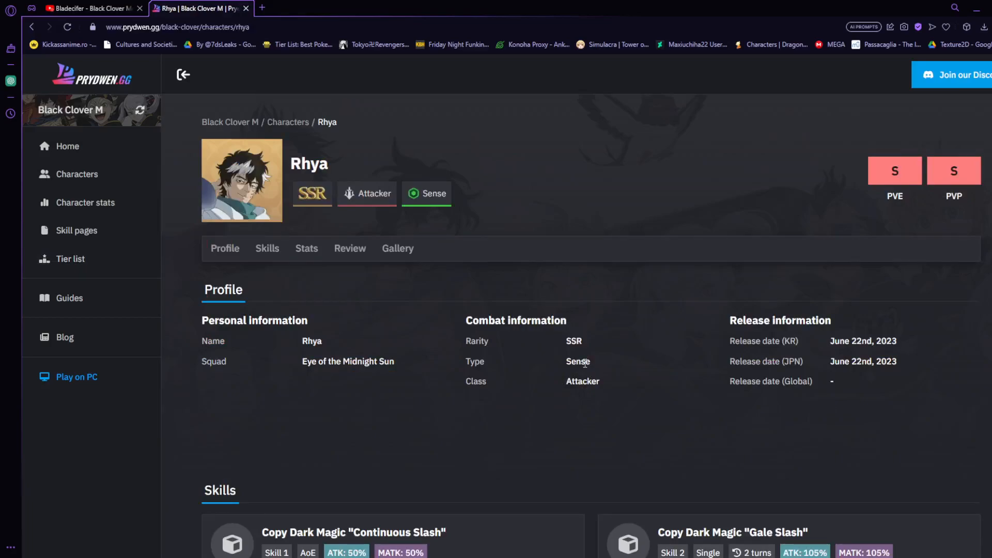
# - Review Rhya's skills, toggling Gale Slash between its enhanced and basic versions
pyautogui.scroll(-3)
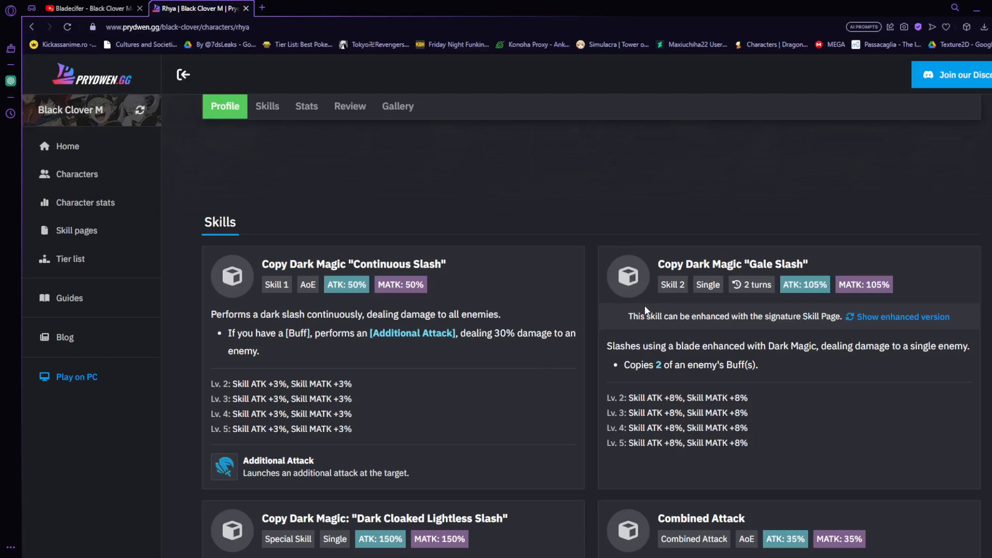
pyautogui.moveTo(935, 329)
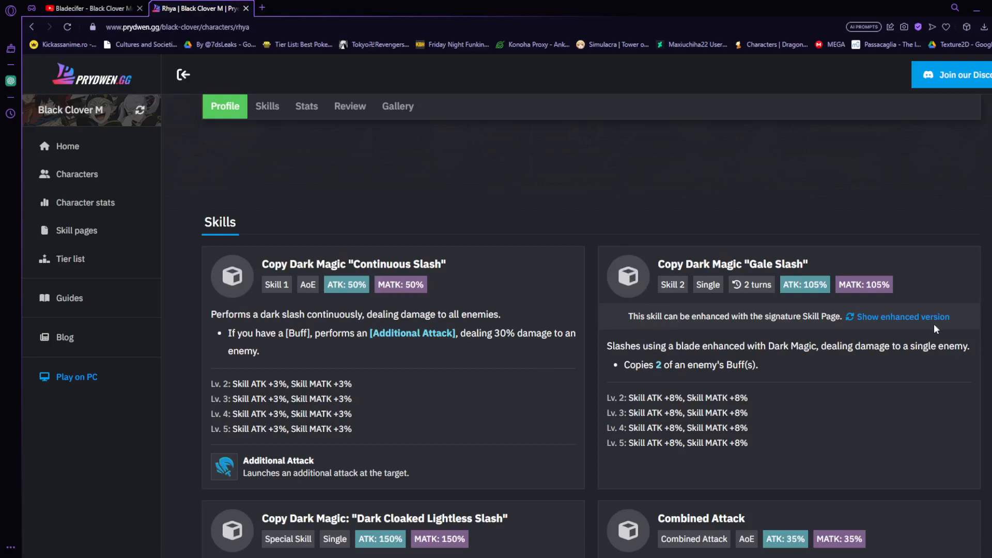
pyautogui.click(901, 316)
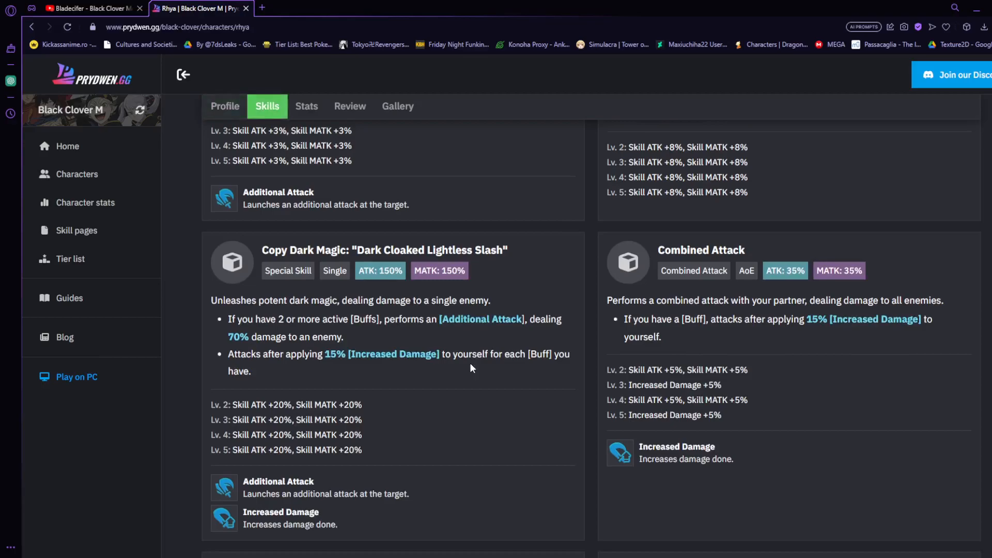
pyautogui.moveTo(495, 368)
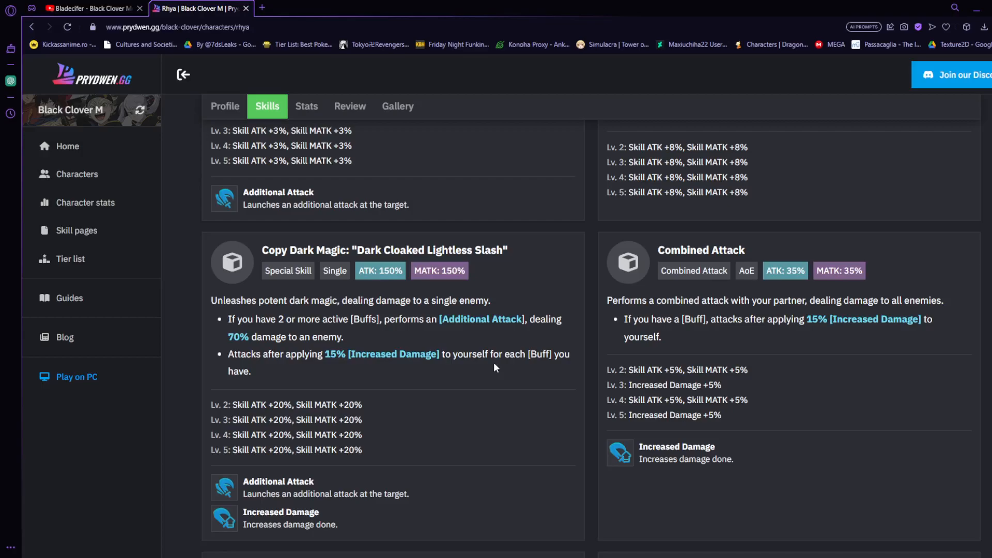
pyautogui.click(225, 106)
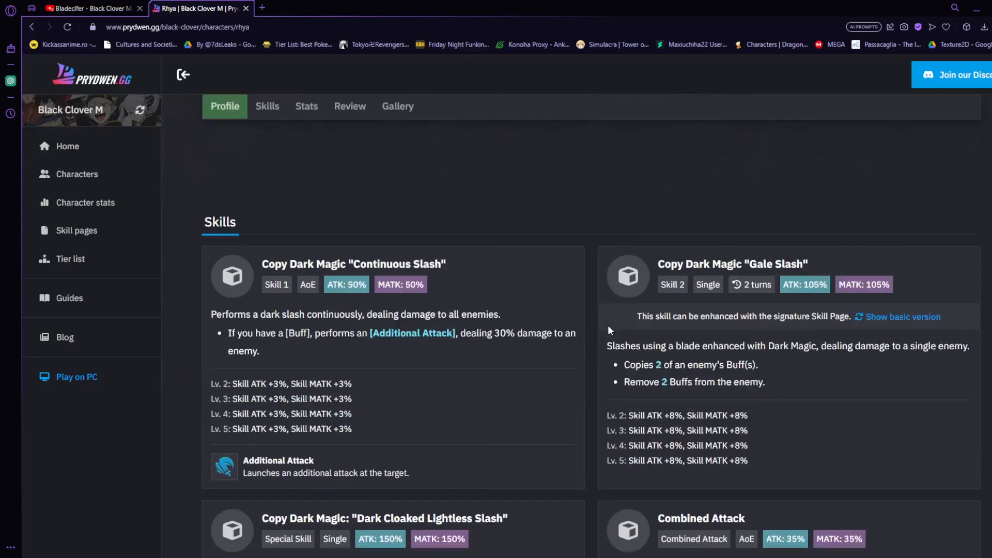
pyautogui.moveTo(689, 338)
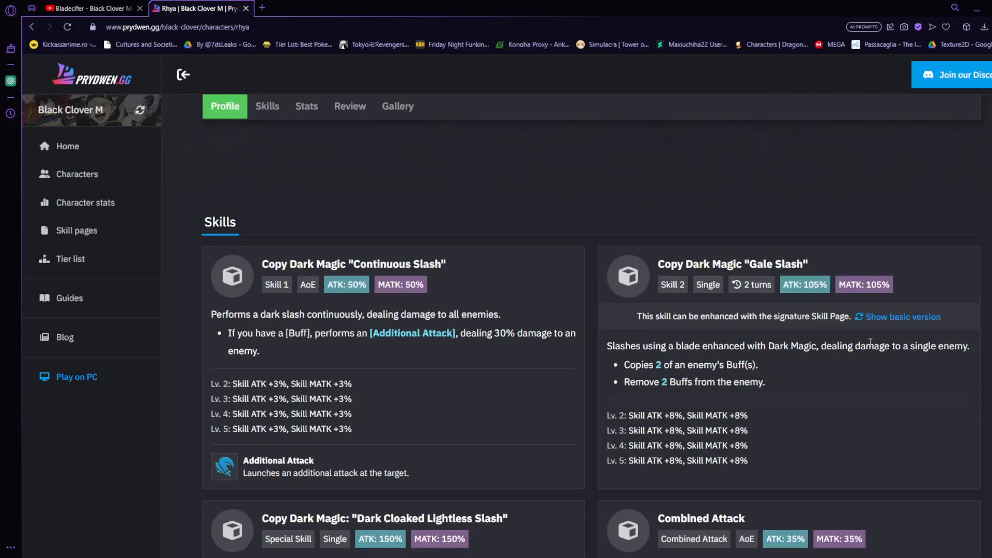
pyautogui.click(901, 317)
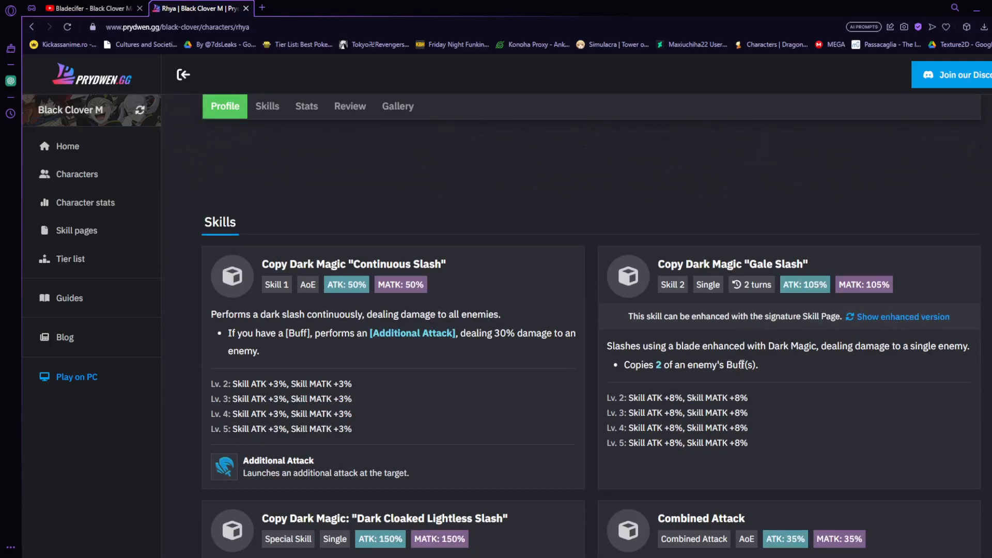
pyautogui.click(902, 316)
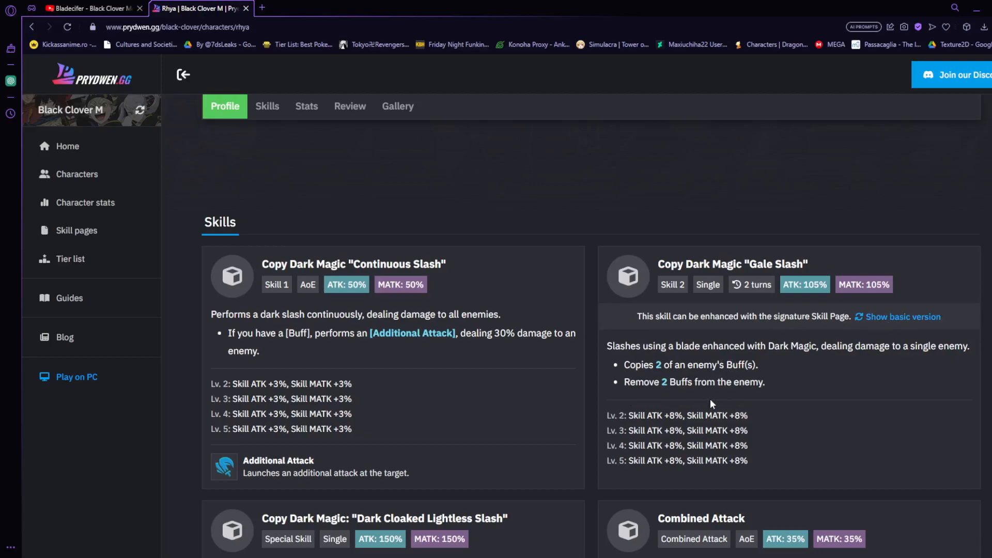
pyautogui.moveTo(722, 404)
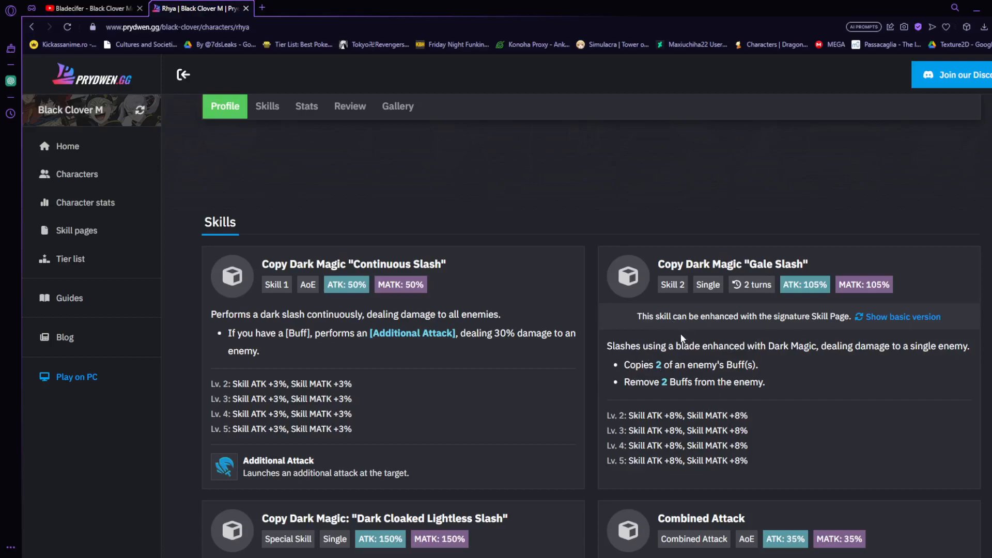
pyautogui.scroll(-3)
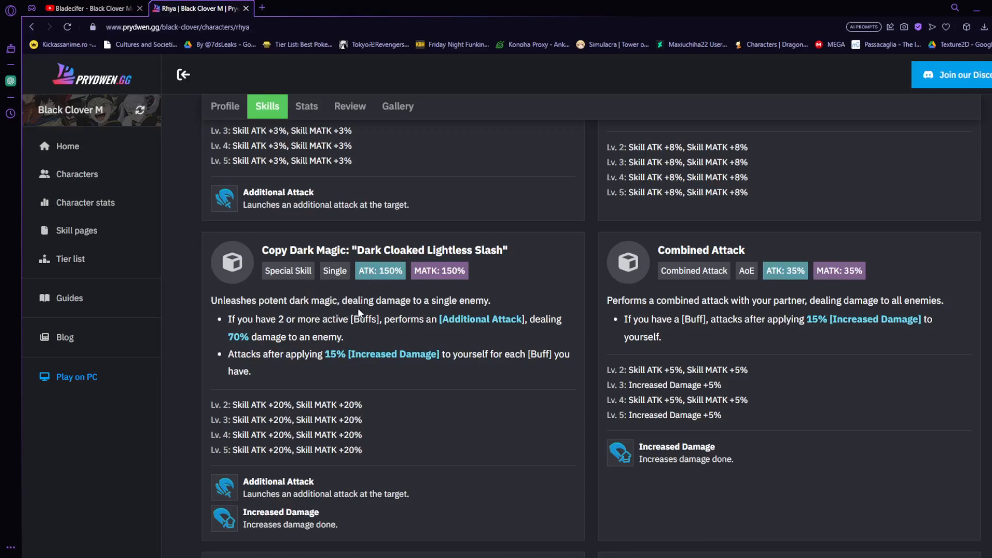
pyautogui.moveTo(478, 319)
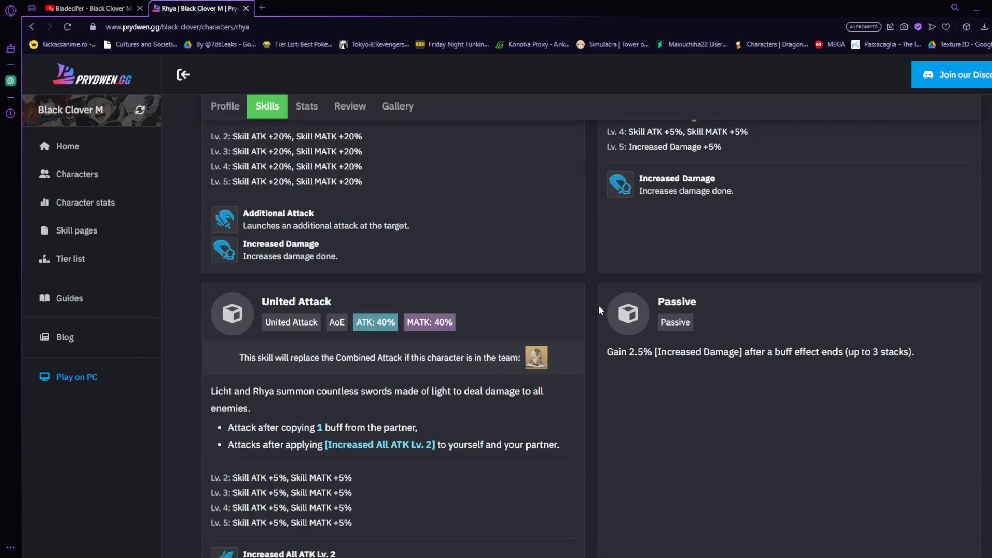
pyautogui.scroll(3)
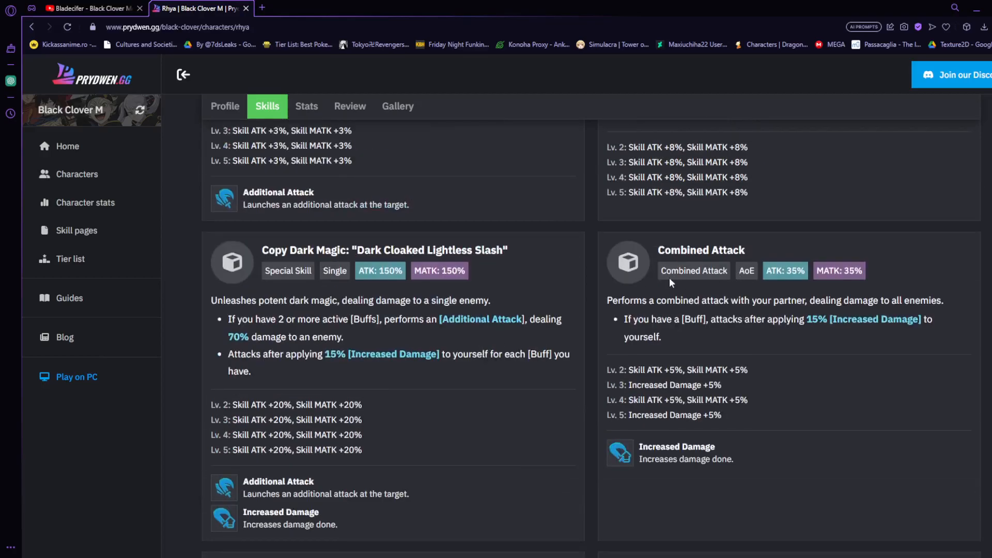
pyautogui.scroll(-3)
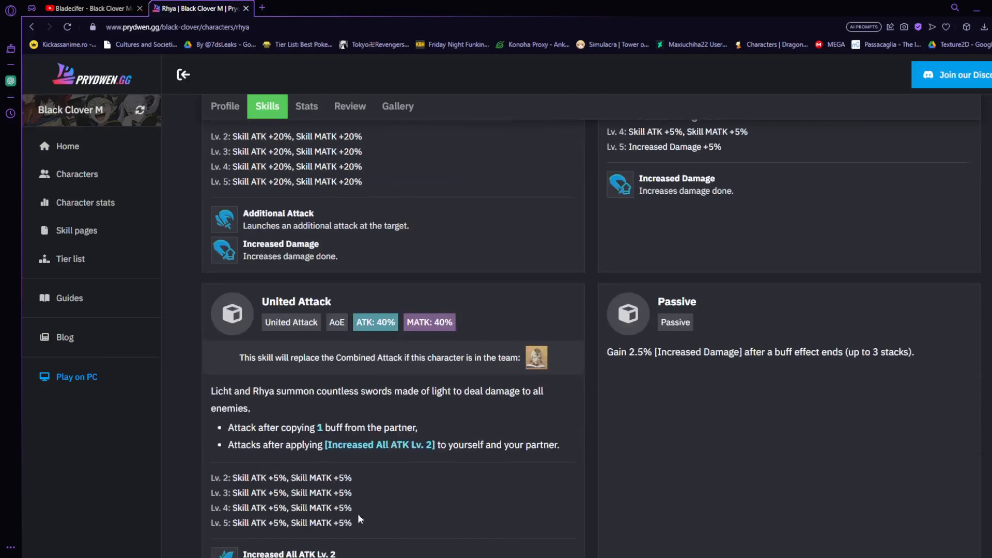
pyautogui.moveTo(192, 396)
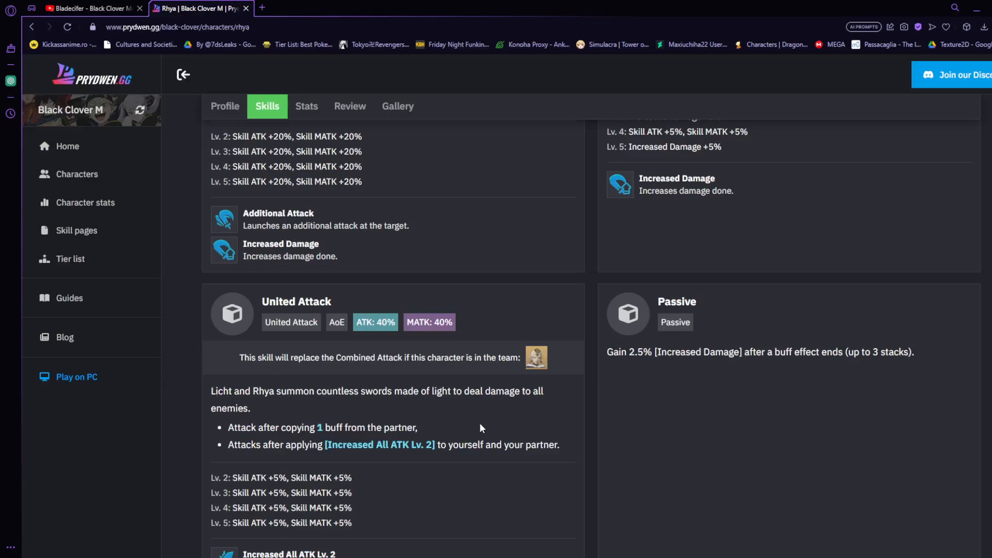
pyautogui.moveTo(380, 418)
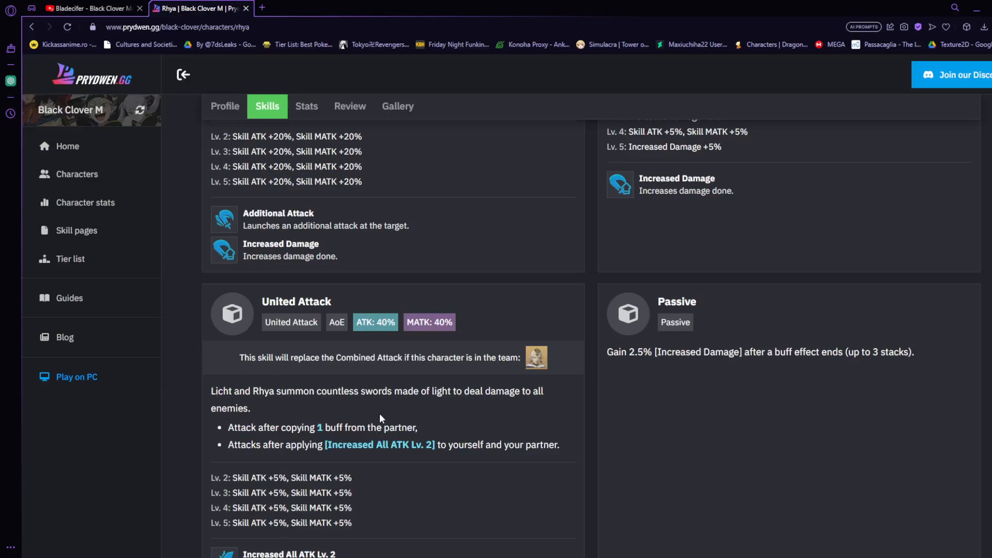
pyautogui.scroll(-3)
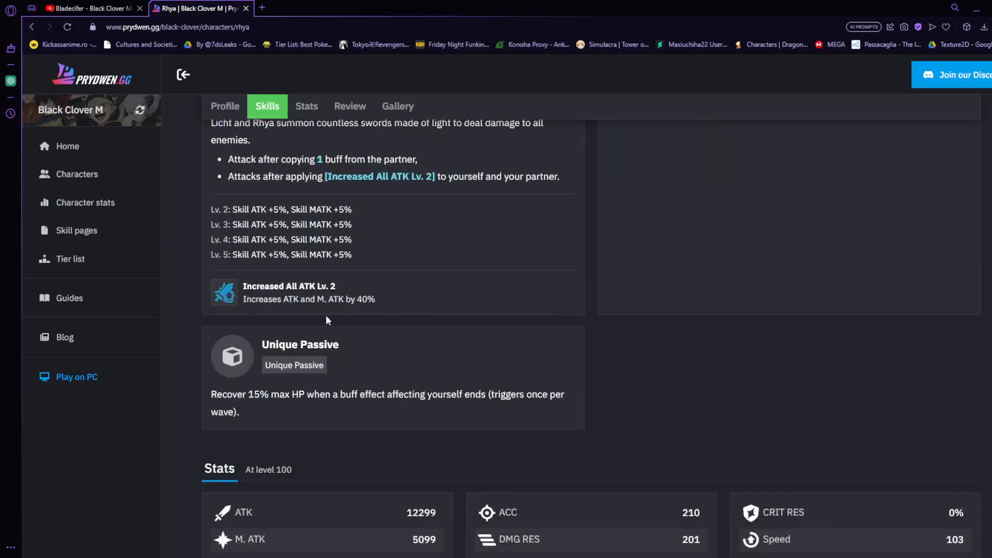
pyautogui.moveTo(476, 285)
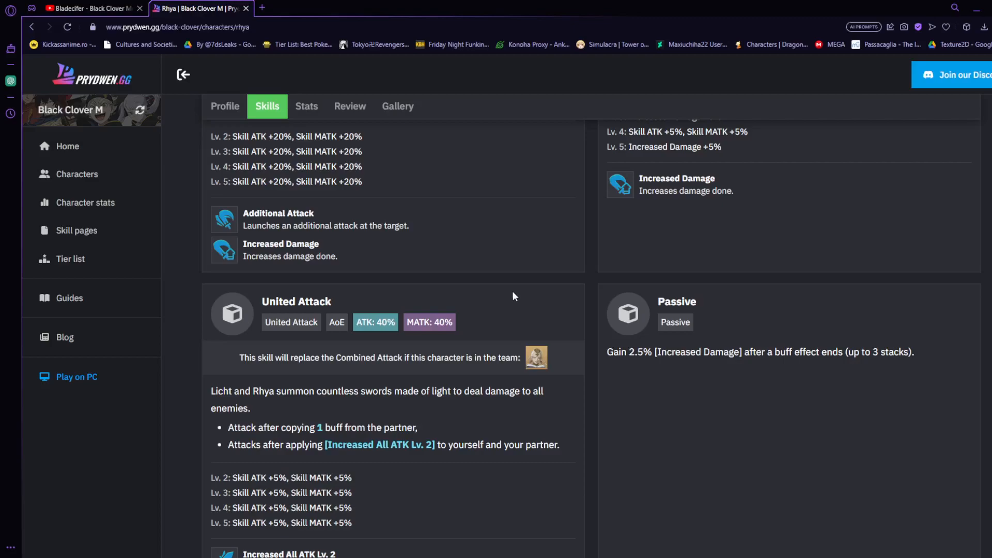
pyautogui.moveTo(559, 317)
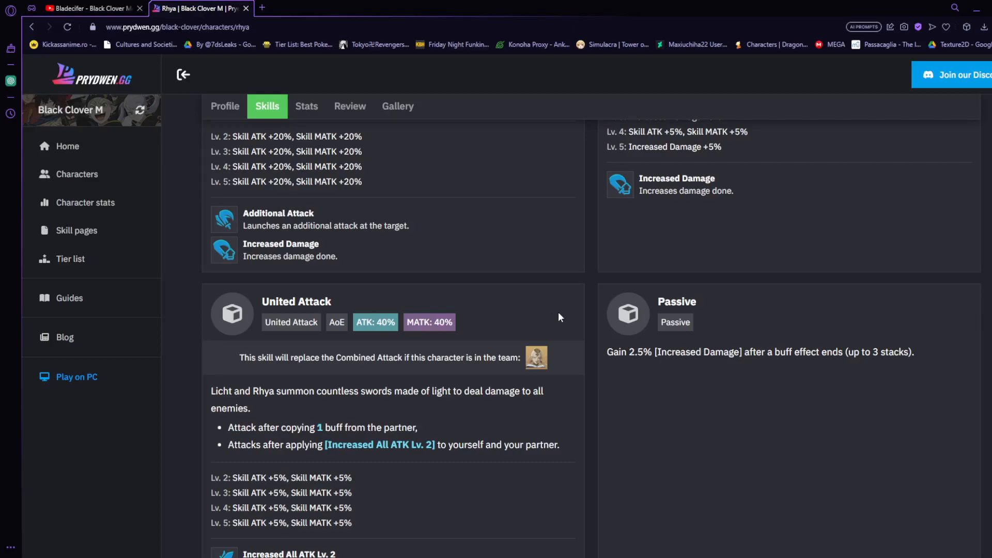
pyautogui.moveTo(640, 290)
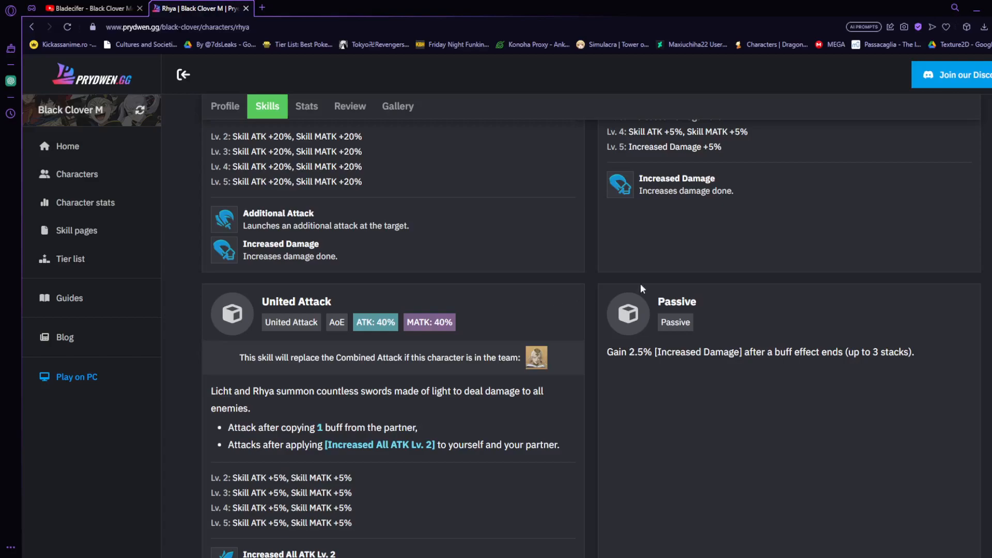
pyautogui.moveTo(640, 311)
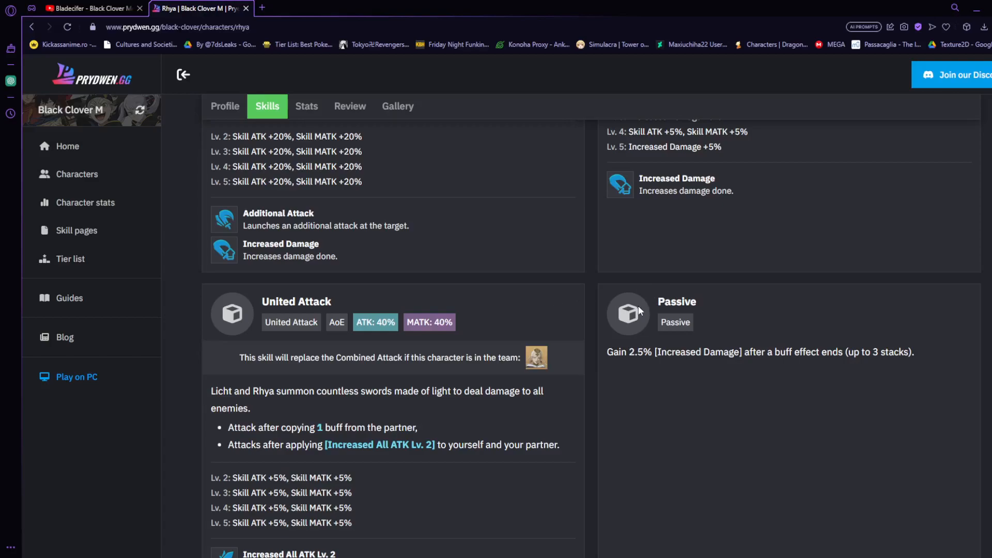
pyautogui.moveTo(628, 392)
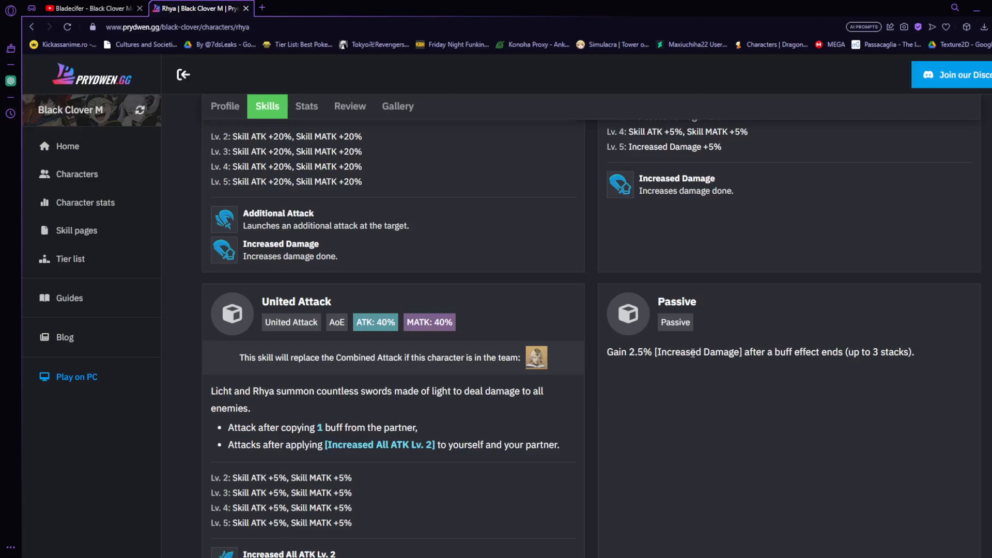
pyautogui.moveTo(874, 297)
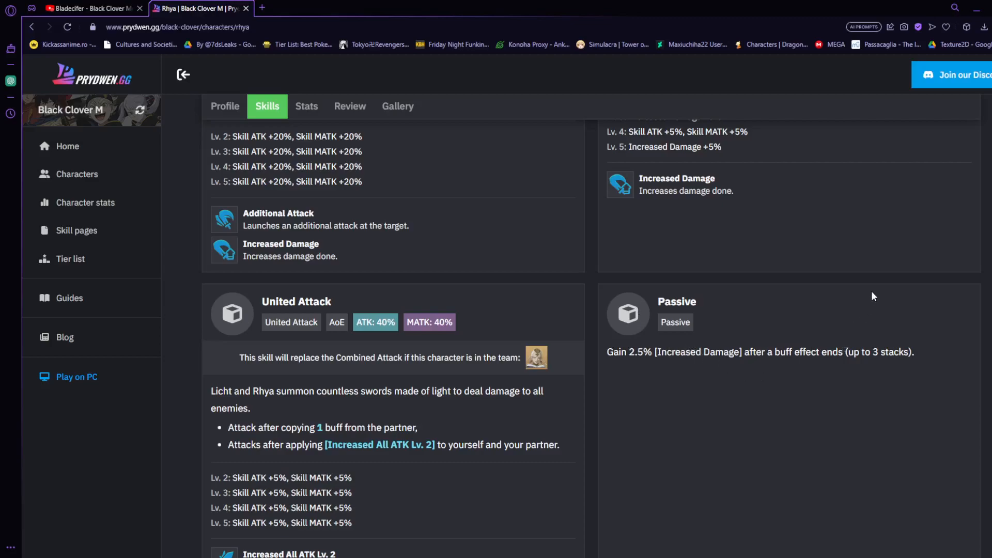
pyautogui.scroll(-3)
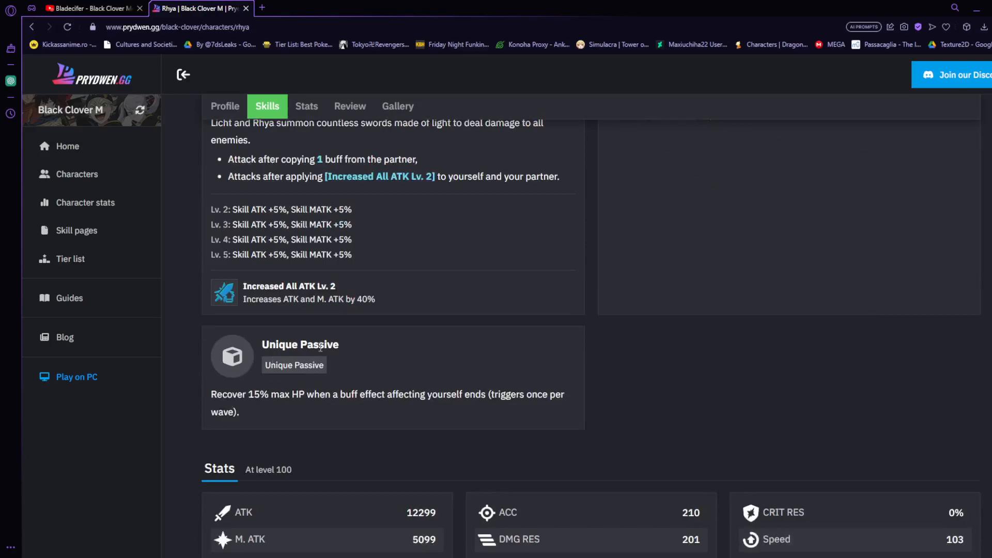
pyautogui.moveTo(572, 319)
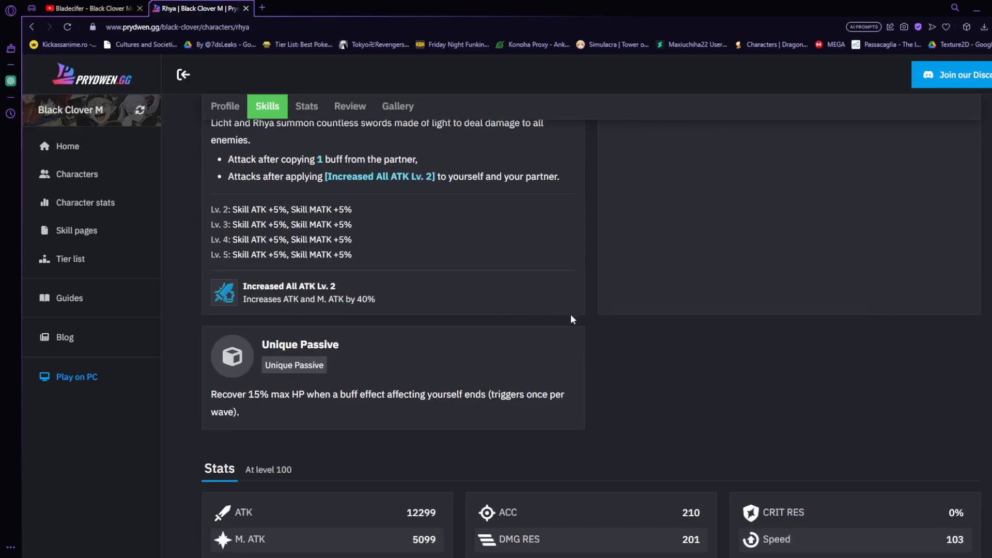
pyautogui.moveTo(555, 358)
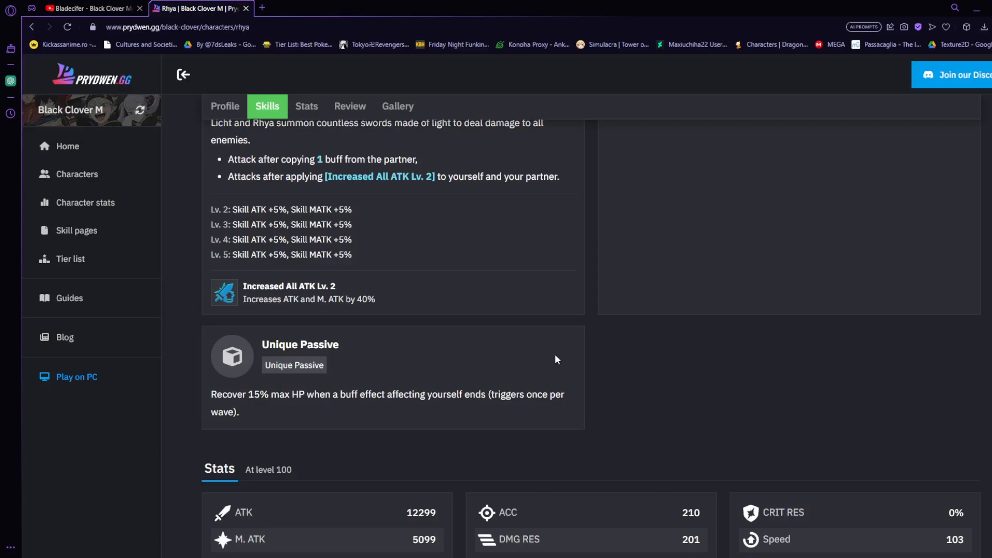
pyautogui.moveTo(310, 380)
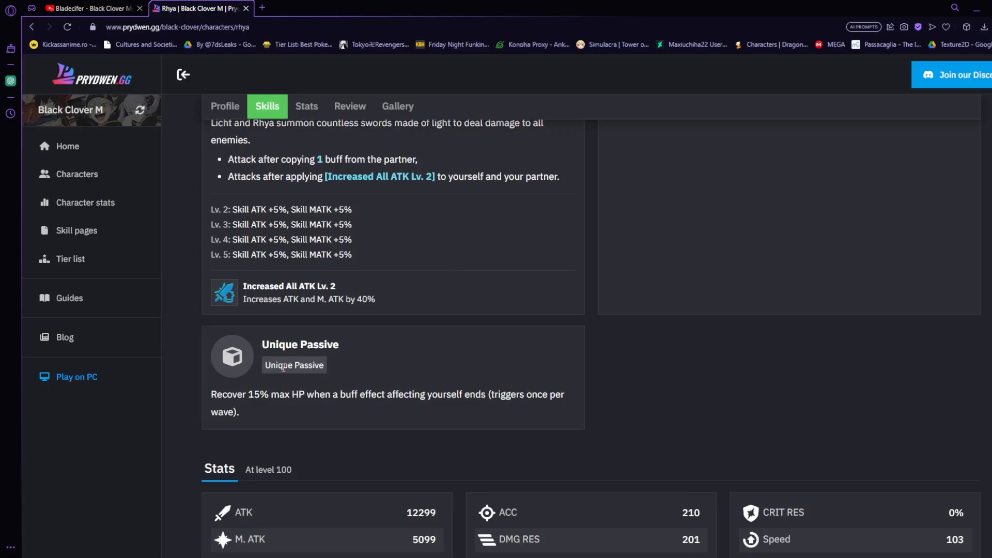
pyautogui.moveTo(640, 387)
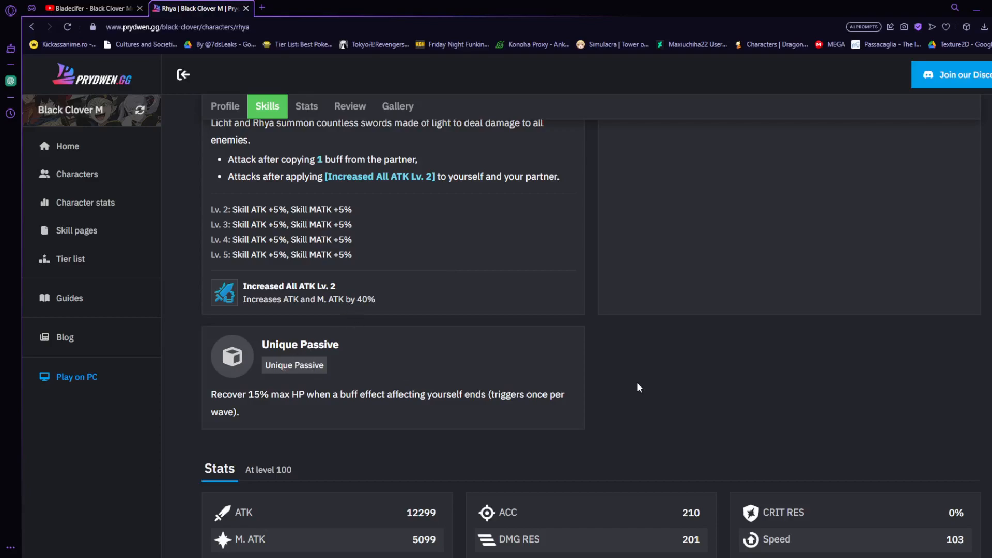
pyautogui.scroll(-3)
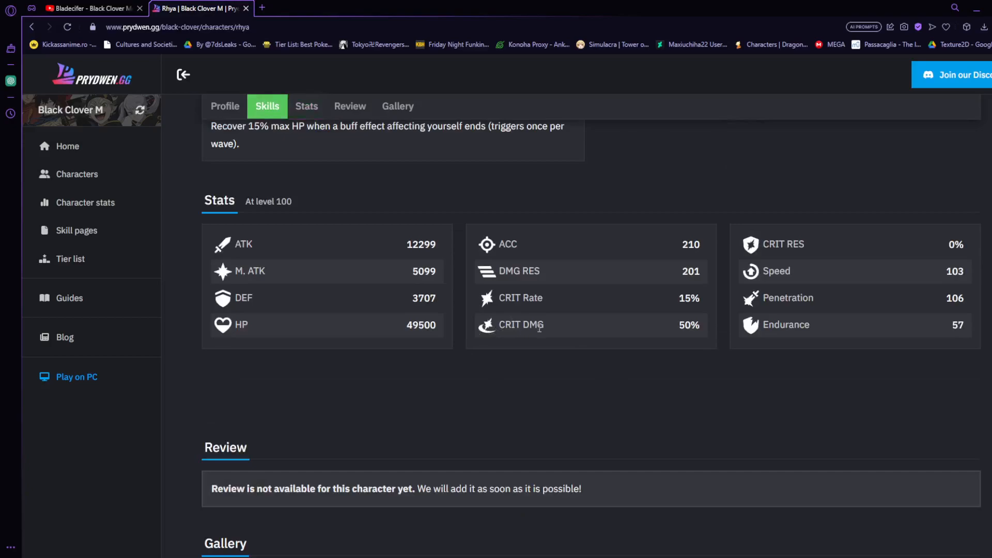
pyautogui.moveTo(386, 242)
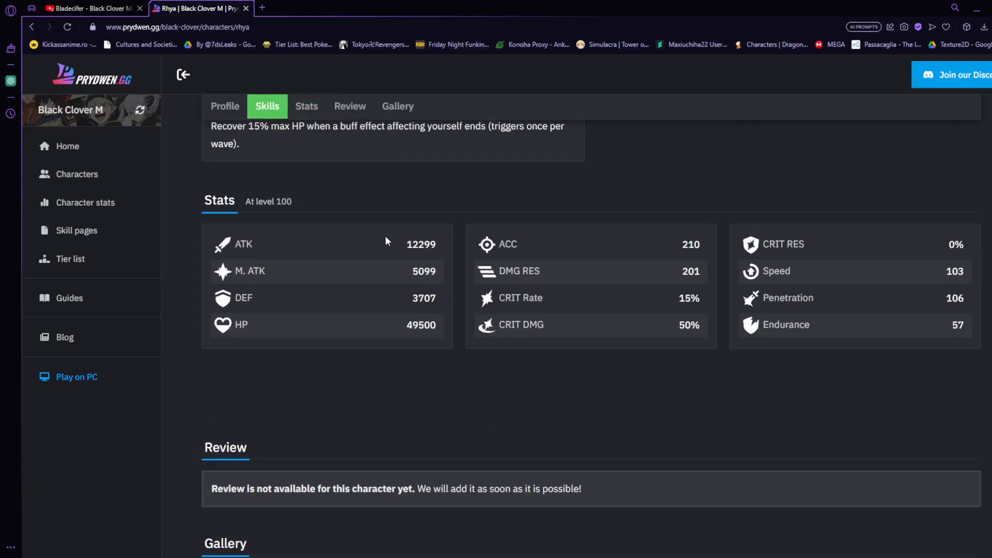
pyautogui.moveTo(640, 304)
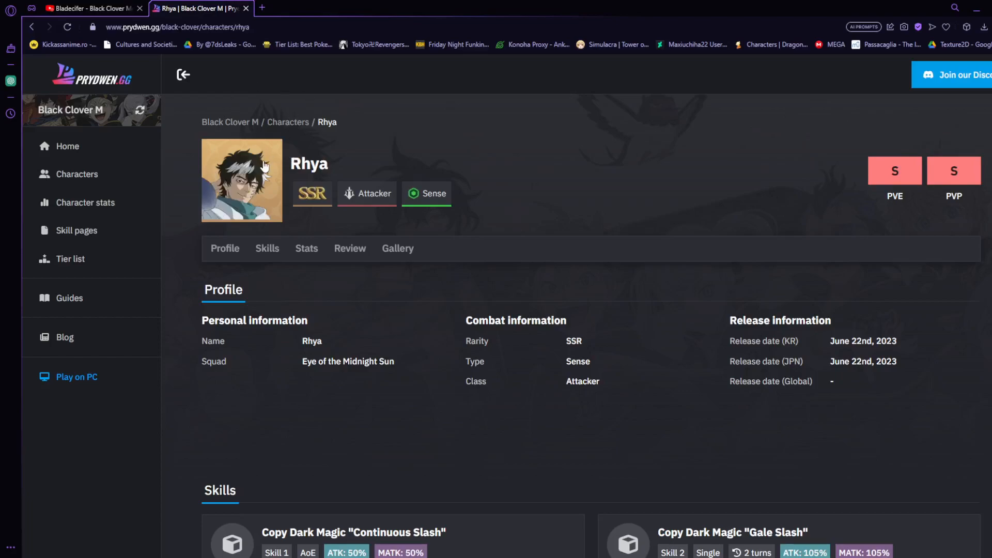
pyautogui.moveTo(516, 537)
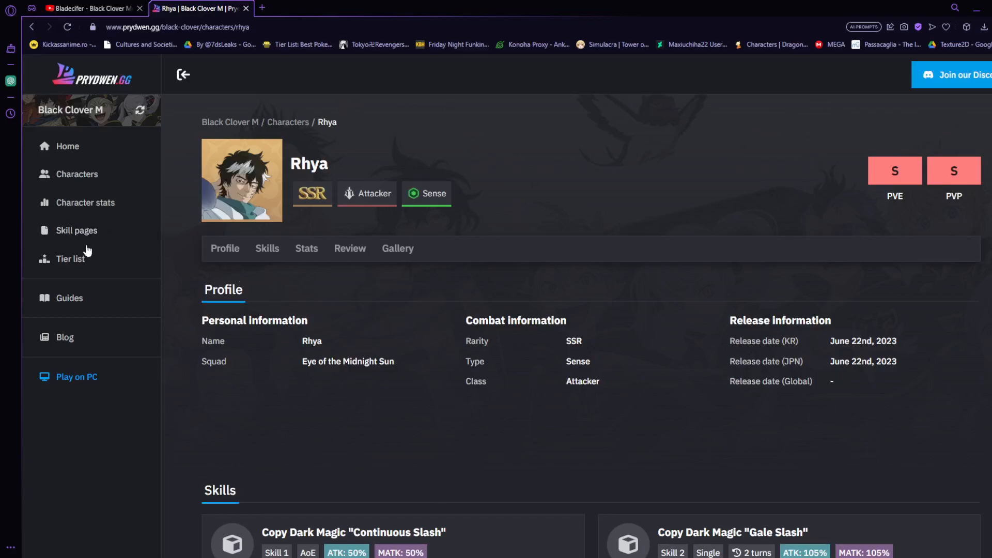
# - Open Skill pages filtered to SSR and scroll the 39 results
pyautogui.click(77, 231)
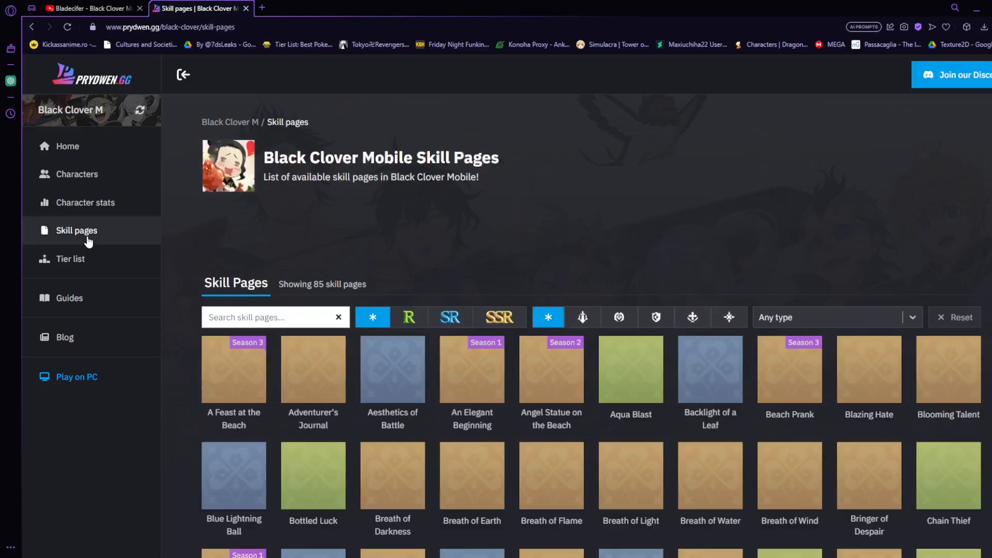
pyautogui.click(498, 316)
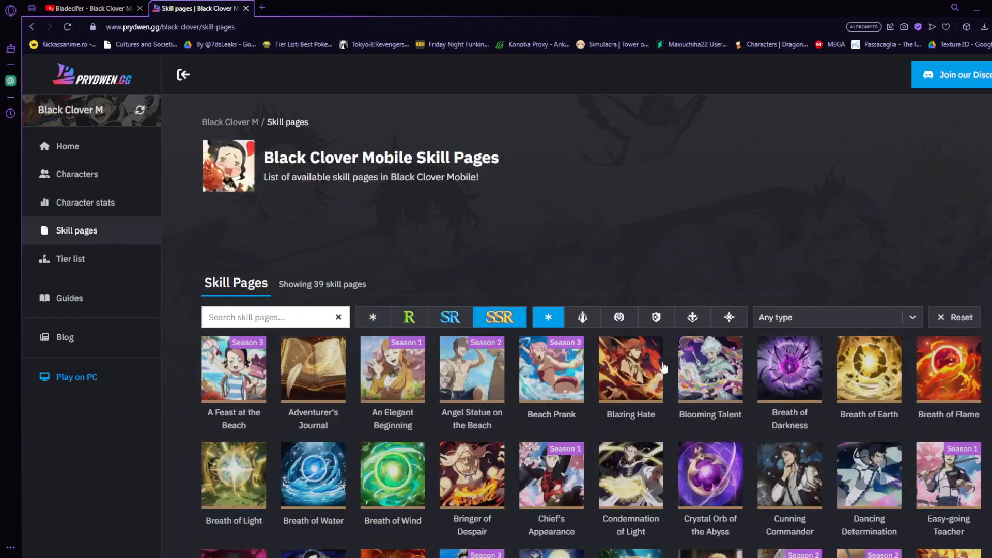
pyautogui.scroll(-3)
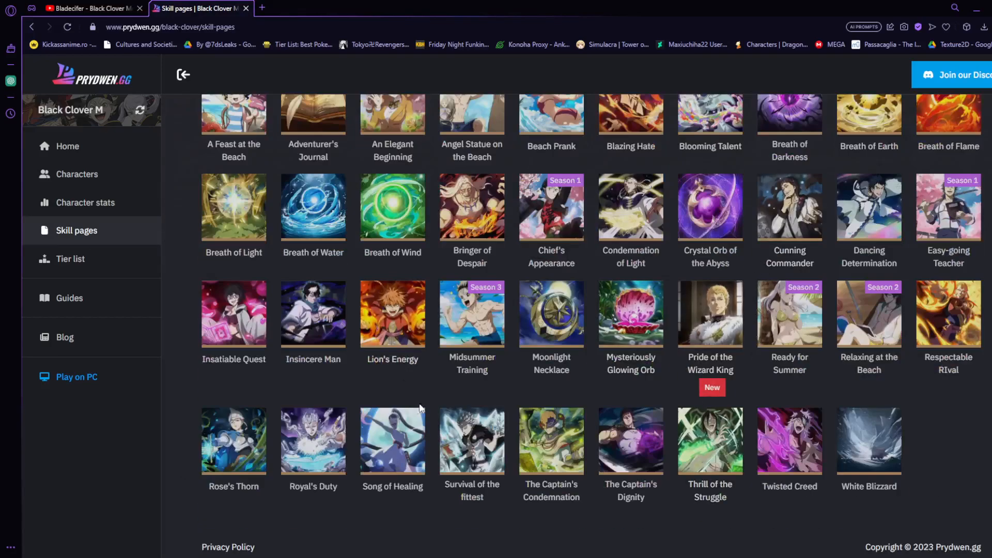
# - Review the Condemnation of Light skill page's passive and upgrade, then open Character stats
pyautogui.click(630, 206)
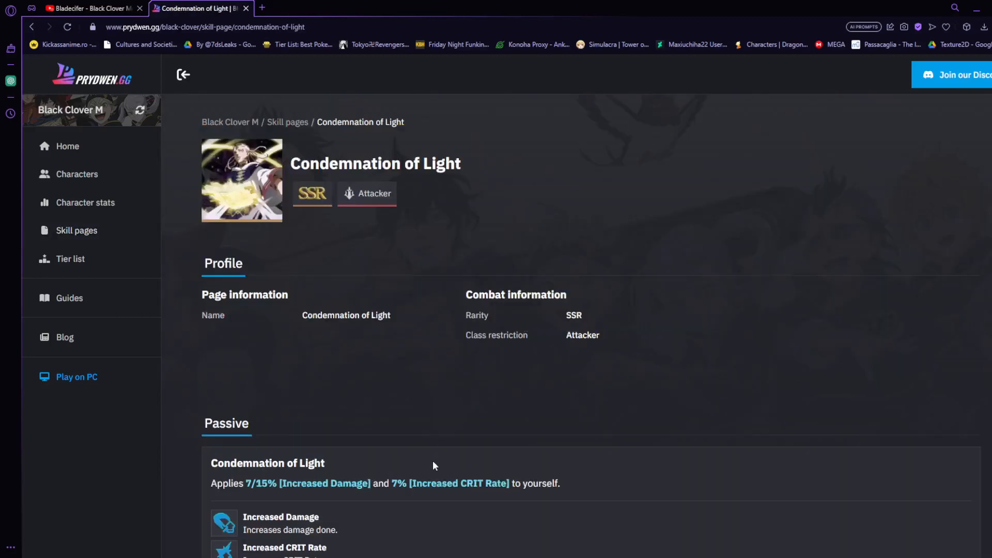
pyautogui.scroll(-3)
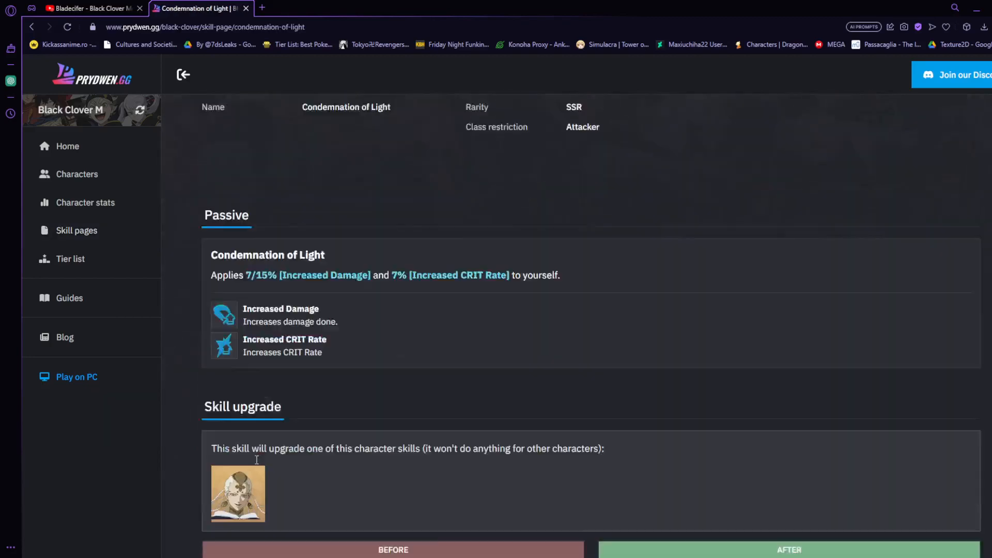
pyautogui.scroll(-3)
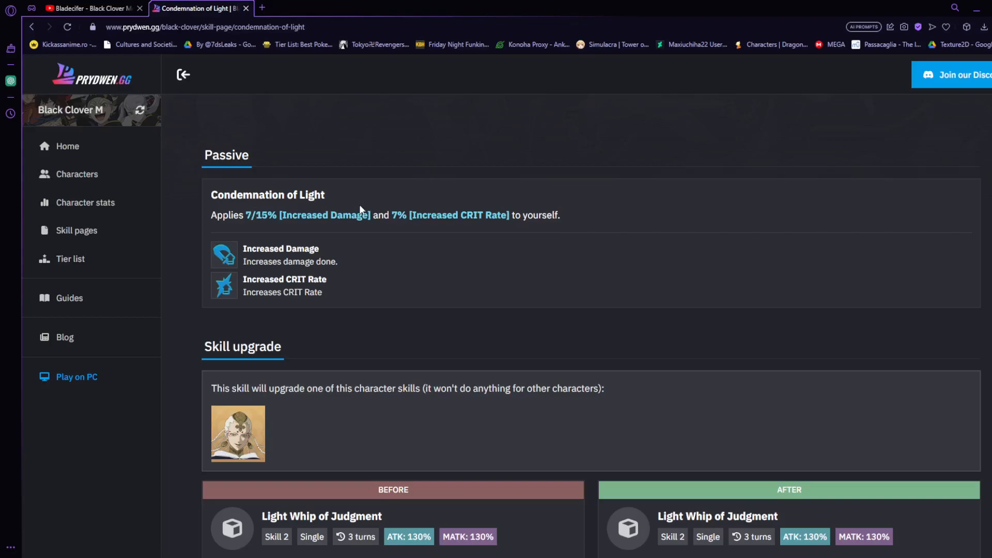
pyautogui.moveTo(501, 191)
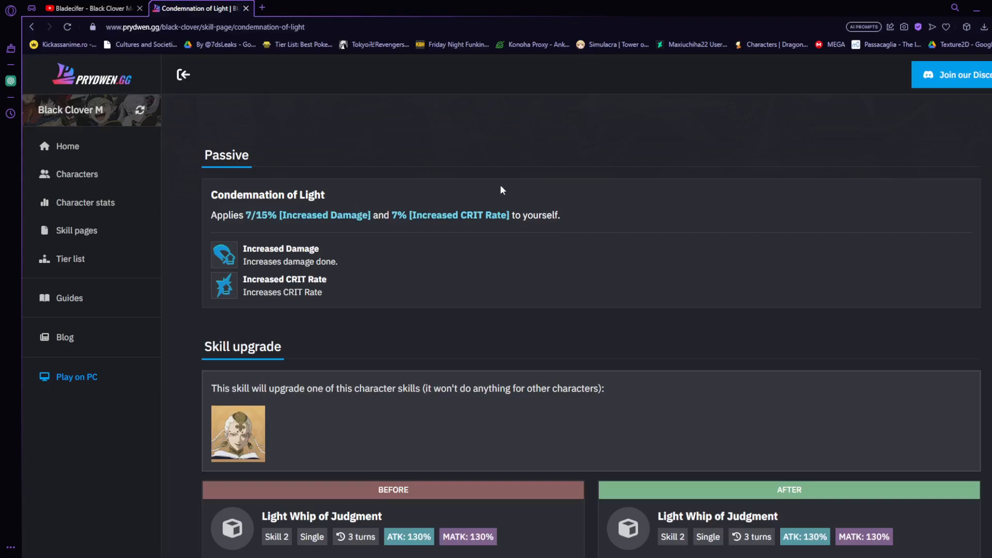
pyautogui.scroll(3)
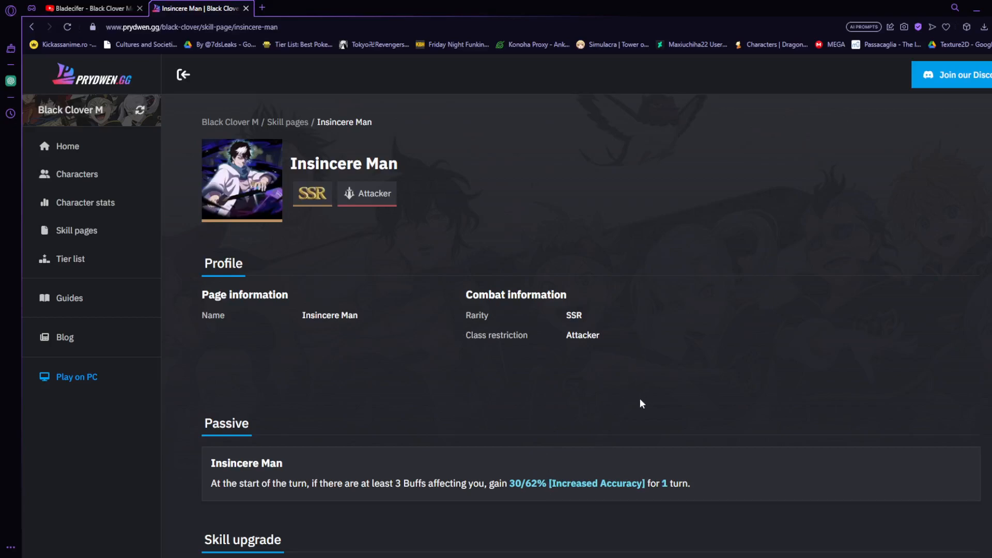
pyautogui.moveTo(621, 406)
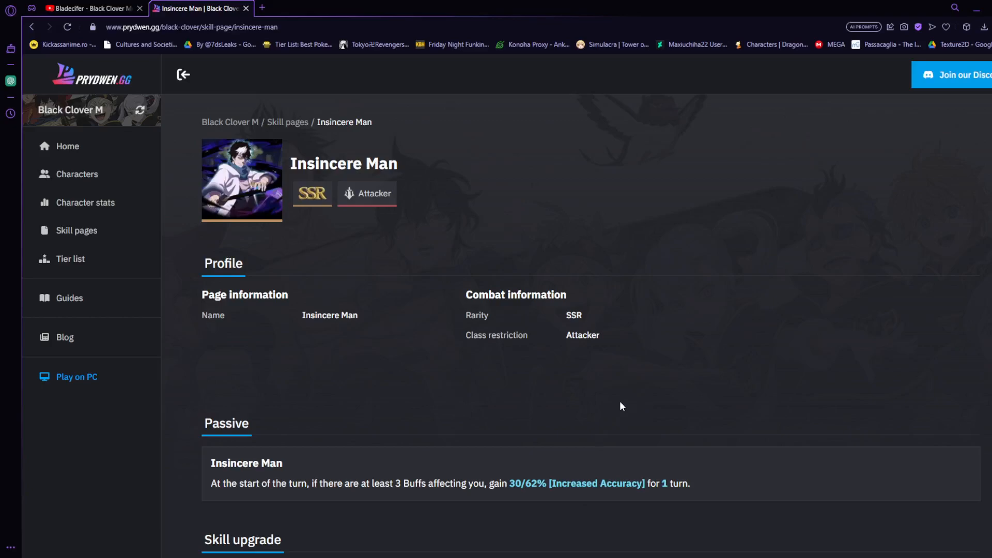
pyautogui.click(85, 202)
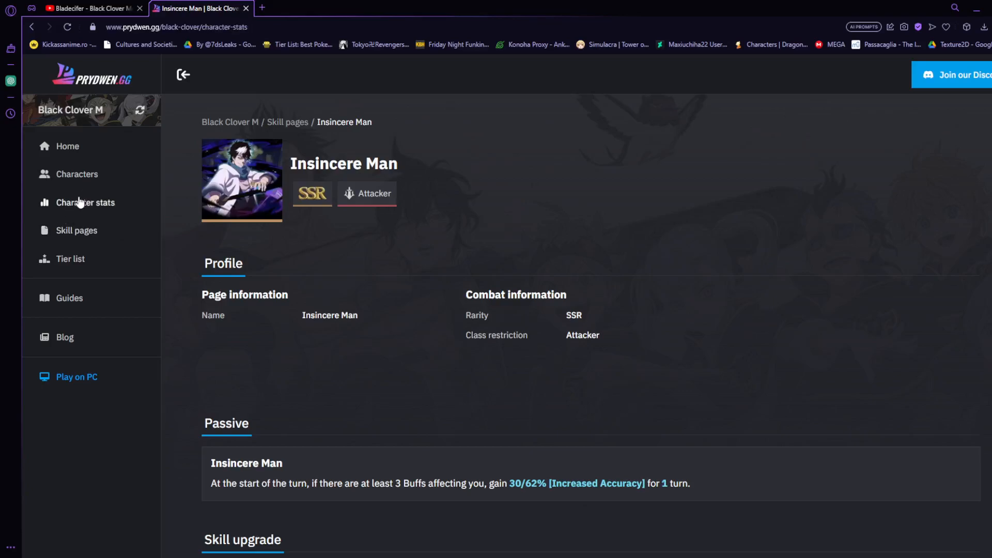
# - Return to the Characters list showing Licht and Rhya rated S for PVE and PVP
pyautogui.click(86, 203)
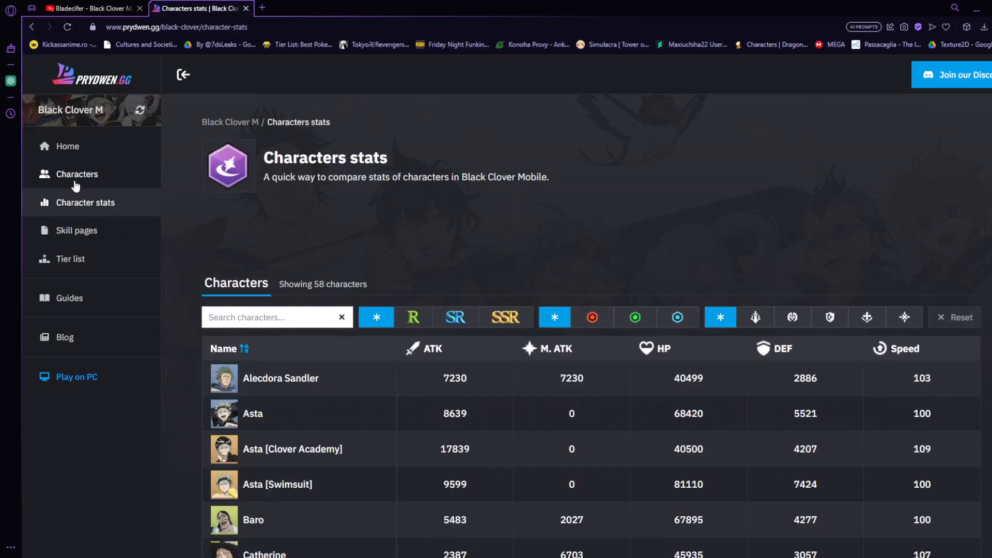
pyautogui.click(77, 174)
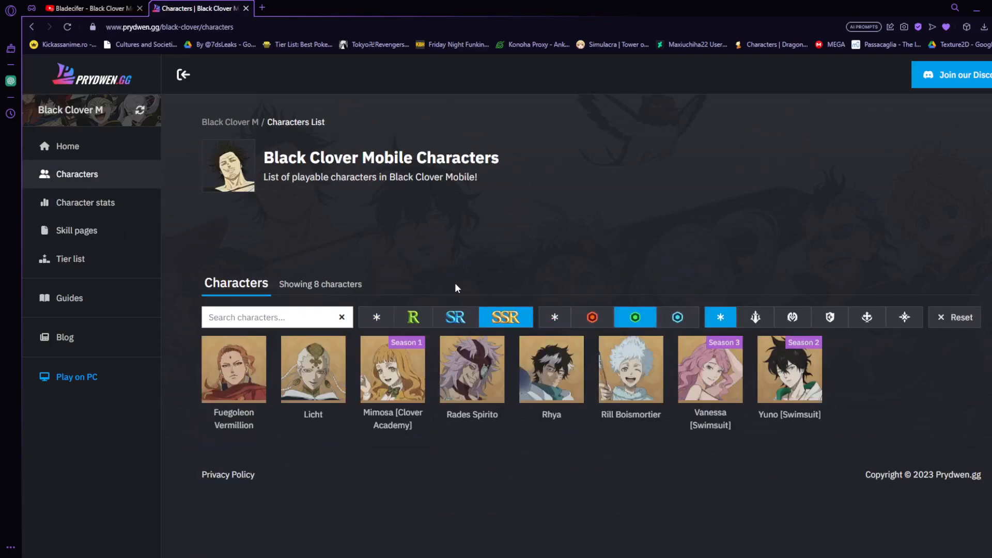
pyautogui.moveTo(468, 304)
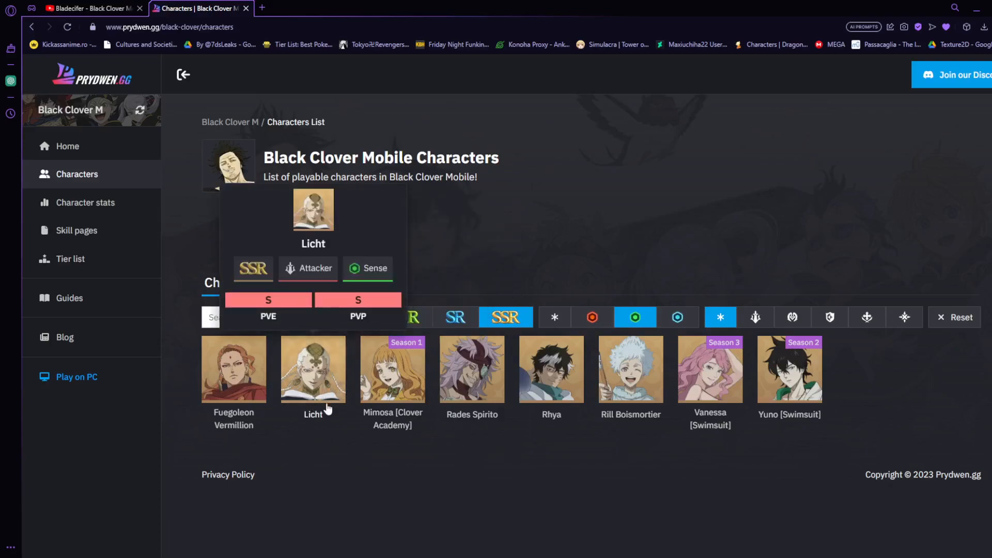
pyautogui.moveTo(551, 373)
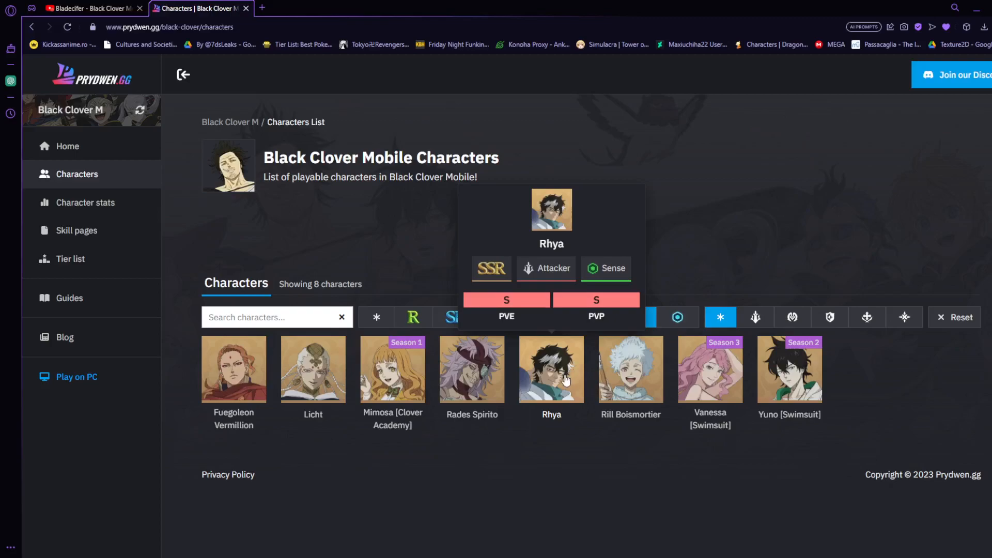
pyautogui.moveTo(287, 490)
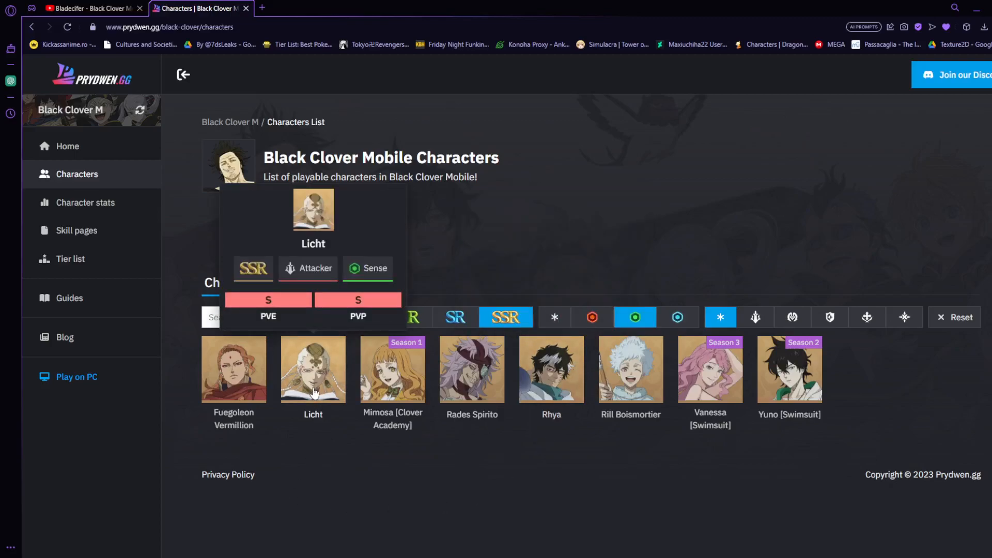
pyautogui.moveTo(550, 371)
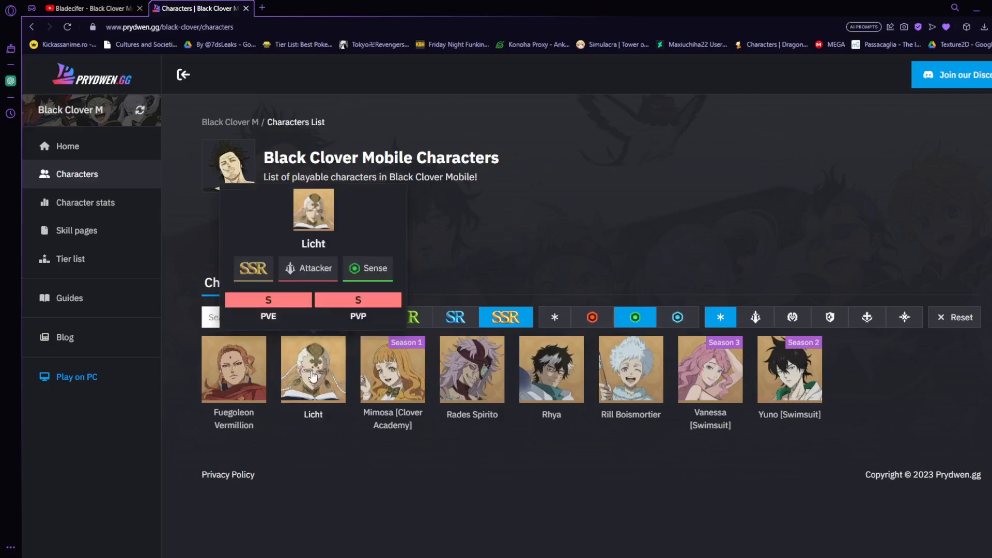
pyautogui.moveTo(552, 380)
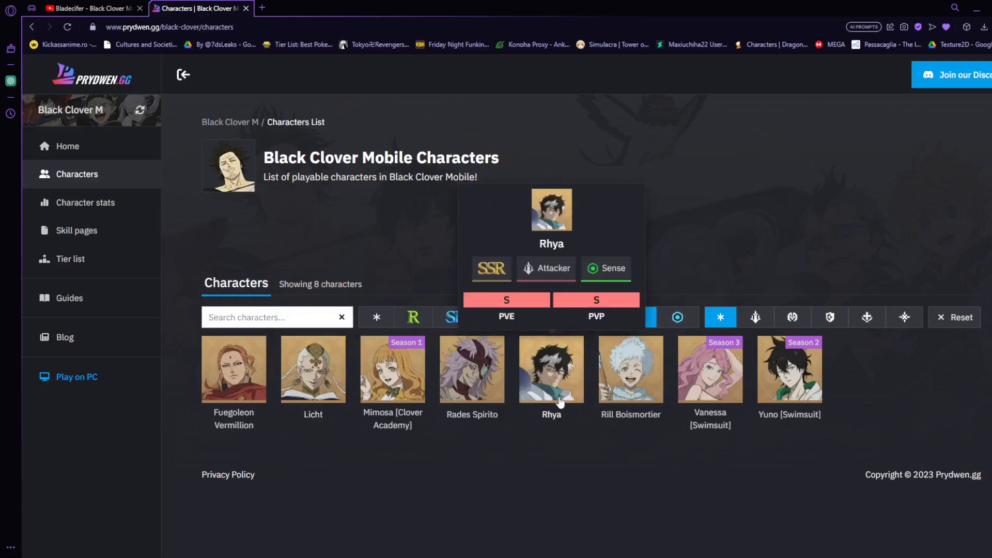